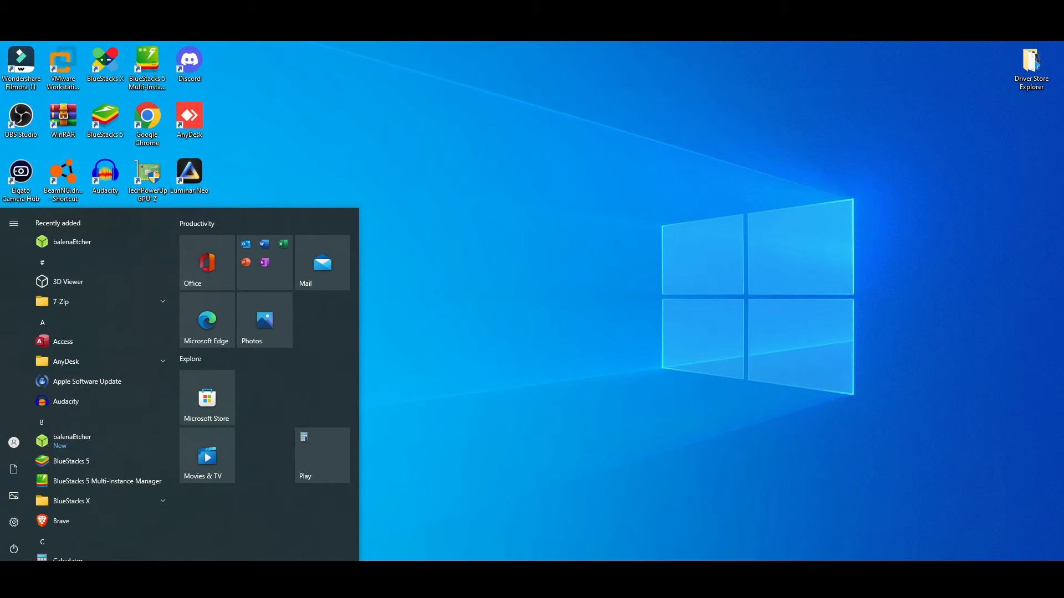
Search 'uac' and set User Account Control notifications to Always notify, then confirm
{"action": "type", "text": "uac"}
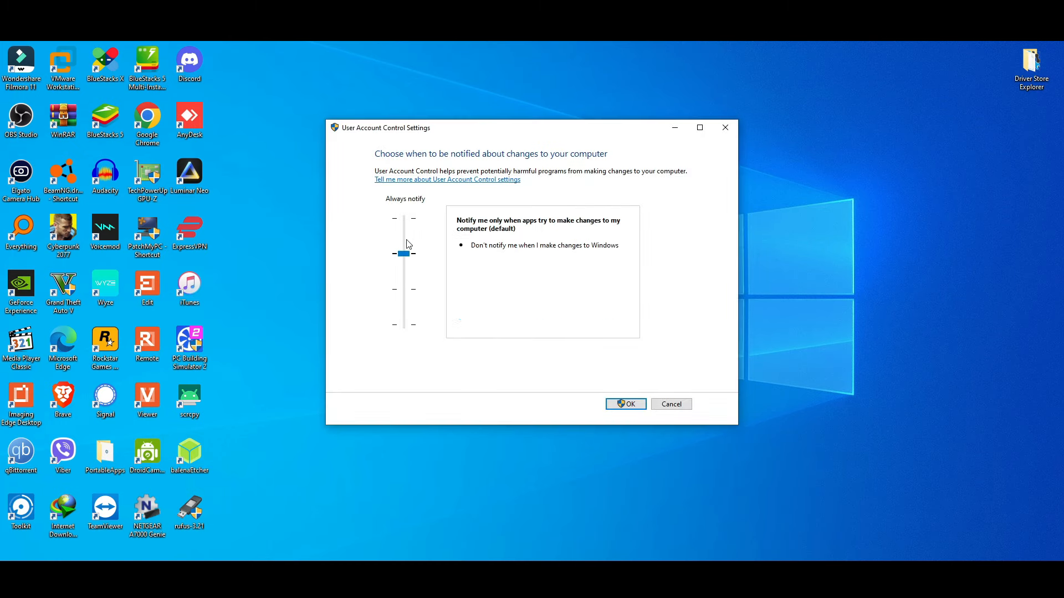
{"action": "left_click_drag", "start_coordinate": [404, 254], "coordinate": [404, 254]}
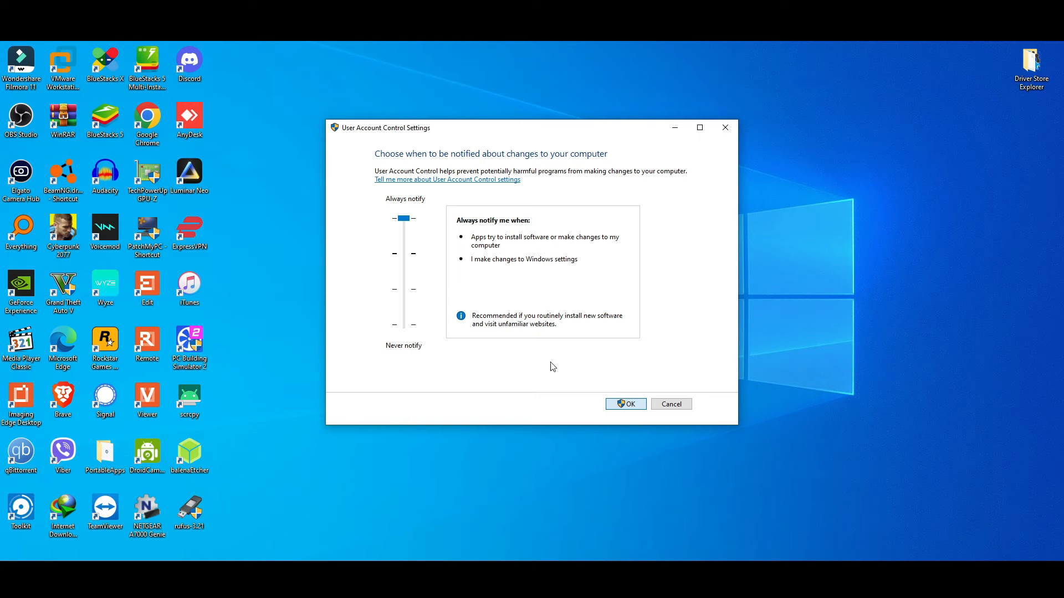
{"action": "left_click", "coordinate": [624, 404]}
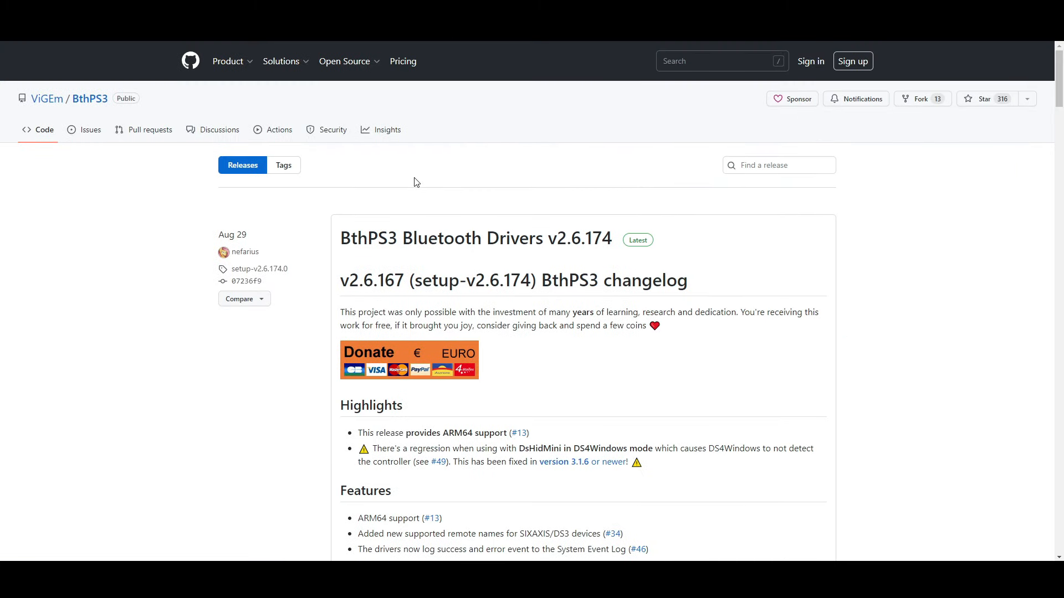
Download BthPS3Setup_x64.msi from the latest release's Assets and show it in its folder
{"action": "scroll", "scroll_direction": "down", "scroll_amount": 3}
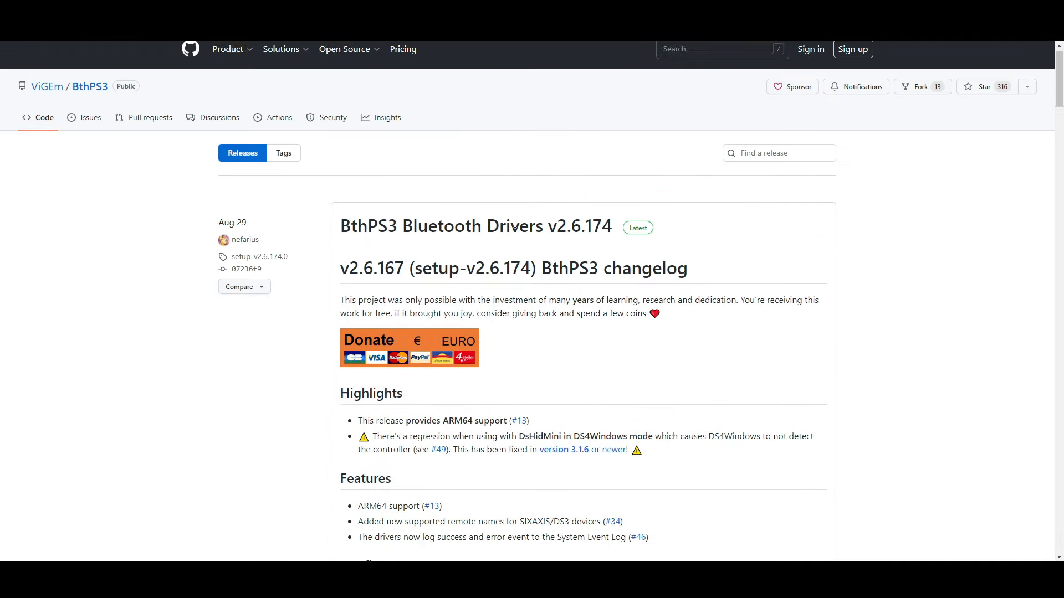
{"action": "double_click", "coordinate": [613, 279]}
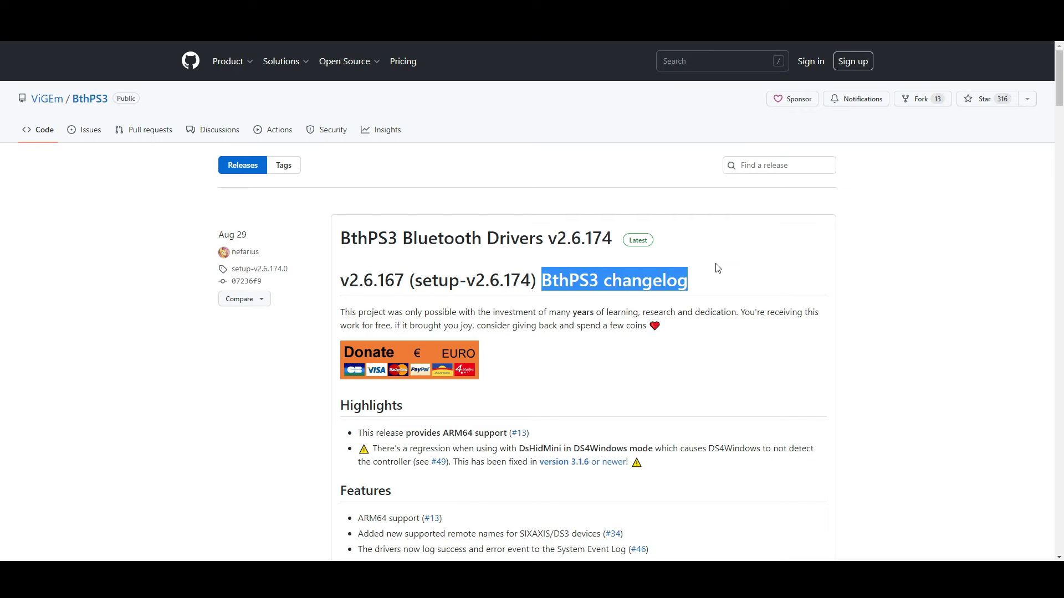
{"action": "scroll", "scroll_direction": "down", "scroll_amount": 3}
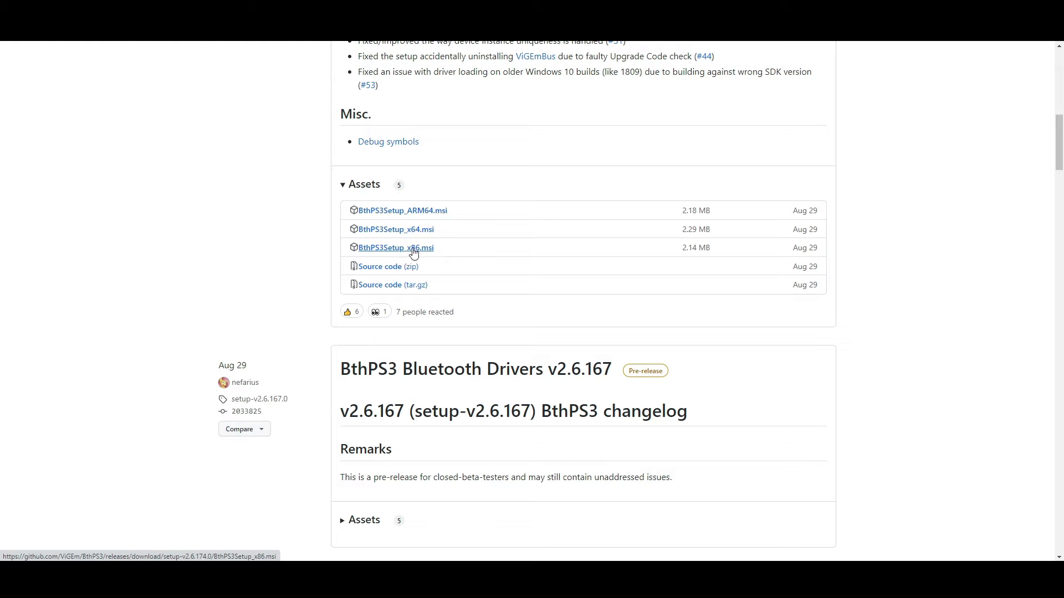
{"action": "mouse_move", "coordinate": [415, 229]}
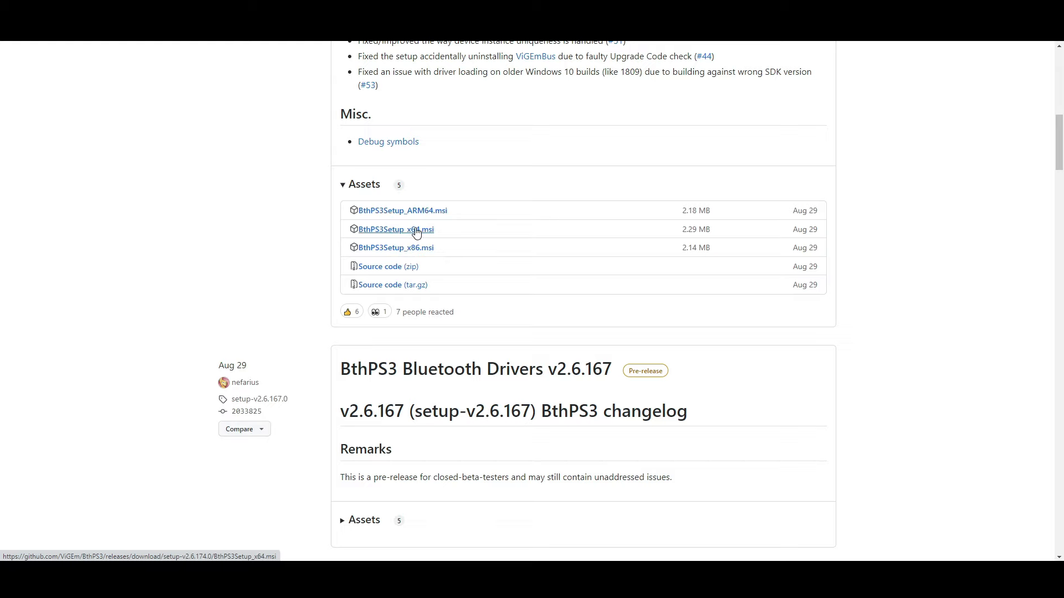
{"action": "left_click", "coordinate": [396, 229]}
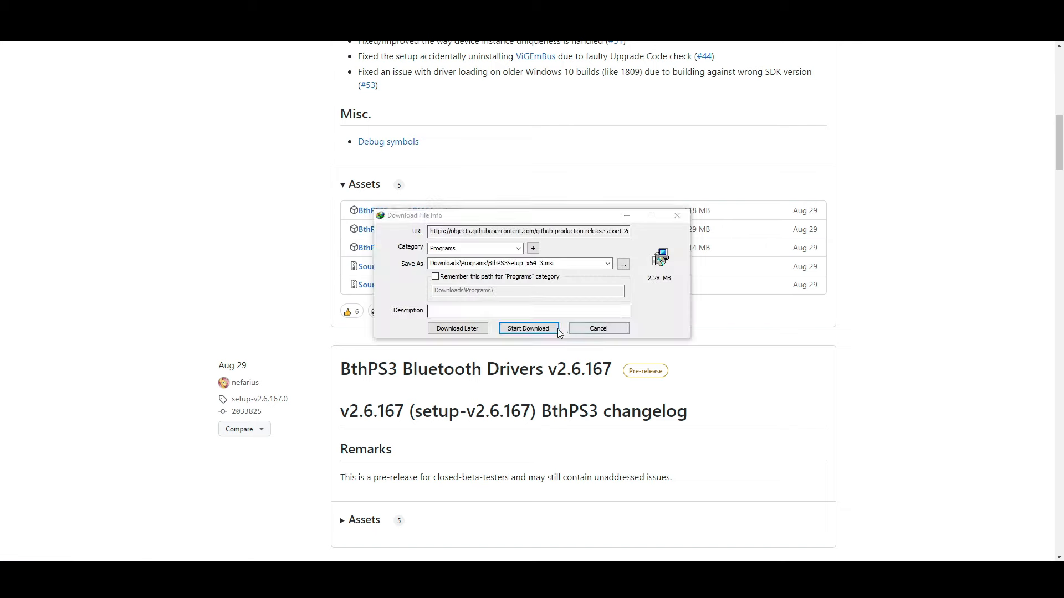
{"action": "left_click", "coordinate": [527, 328]}
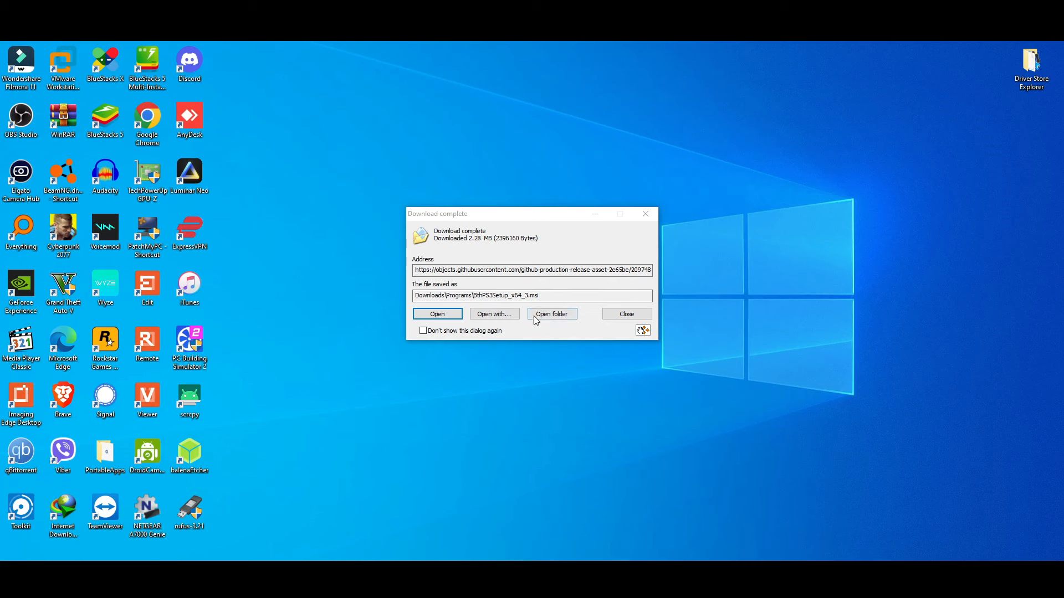
{"action": "left_click", "coordinate": [626, 314]}
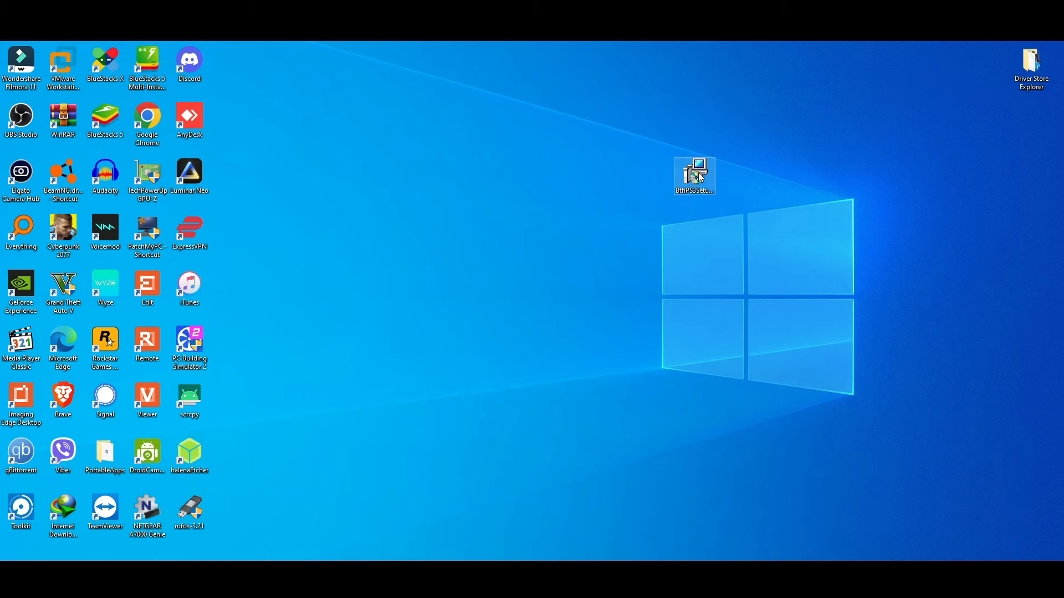
Run BthPS3Setup to install the Bluetooth drivers, finish, and answer the restart prompt
{"action": "double_click", "coordinate": [693, 173]}
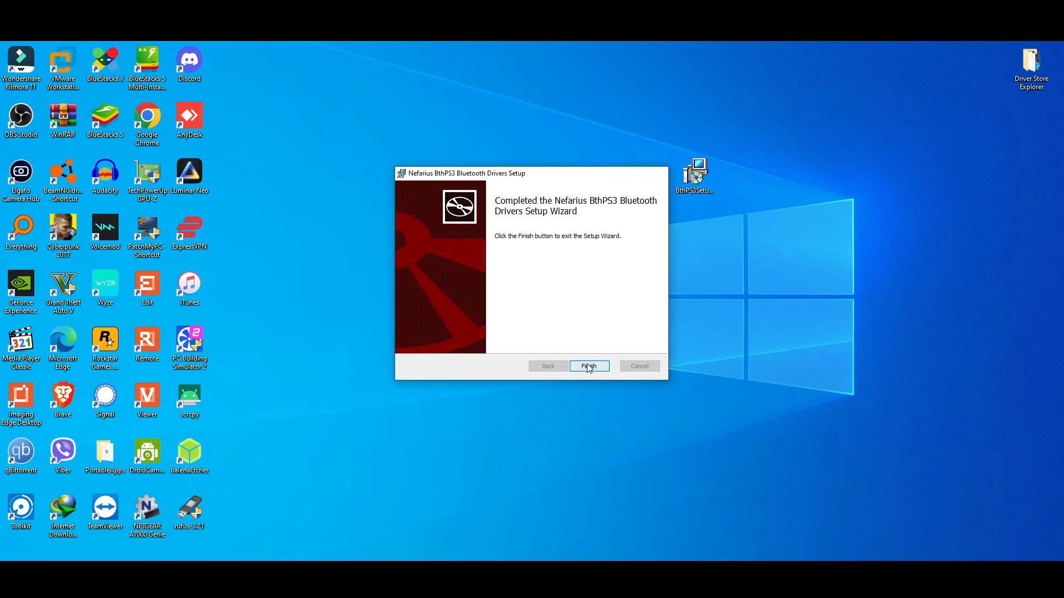
{"action": "left_click", "coordinate": [587, 365]}
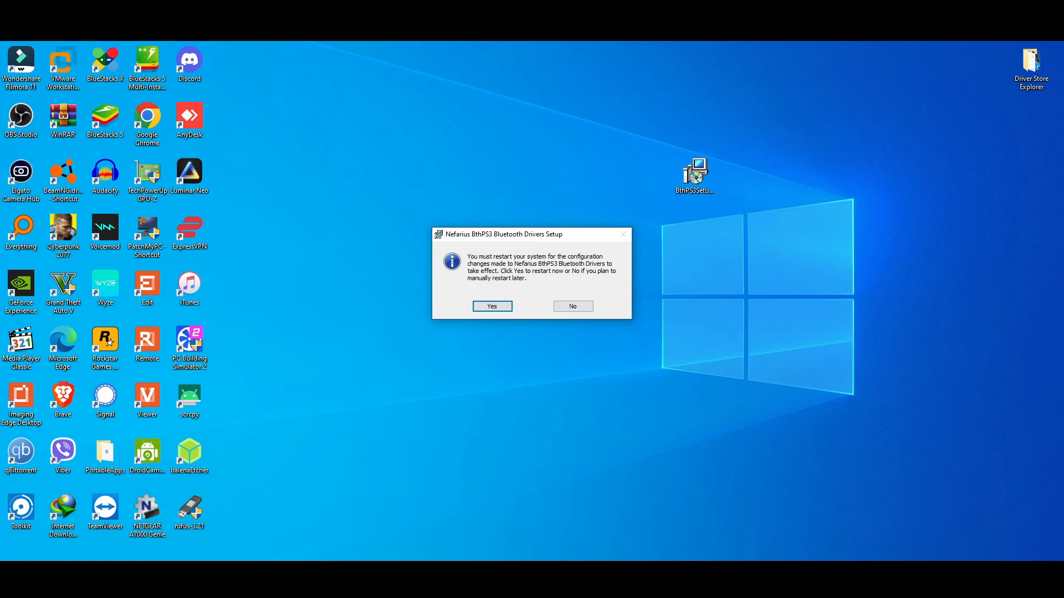
{"action": "left_click", "coordinate": [572, 306]}
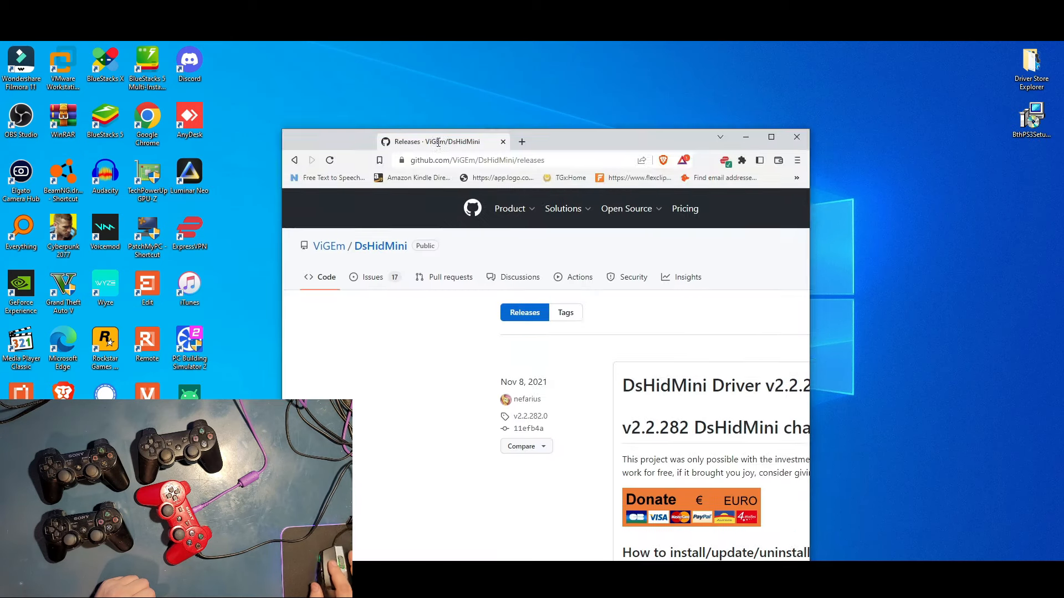
Download dshidmini_v2.2.282.0.zip from the latest DsHidMini release's Assets
{"action": "left_click", "coordinate": [771, 136]}
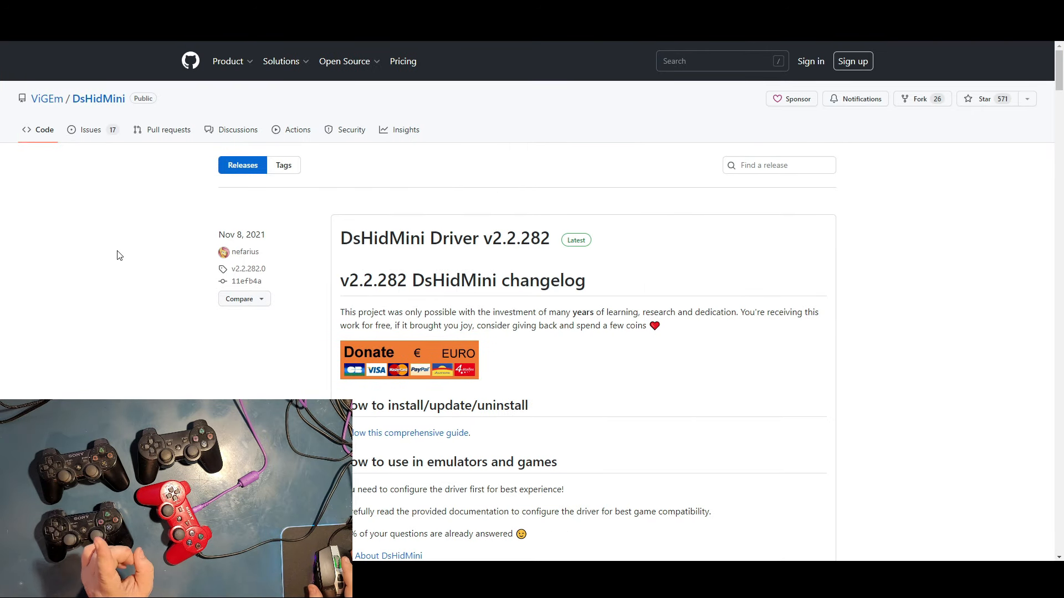
{"action": "scroll", "scroll_direction": "down", "scroll_amount": 3}
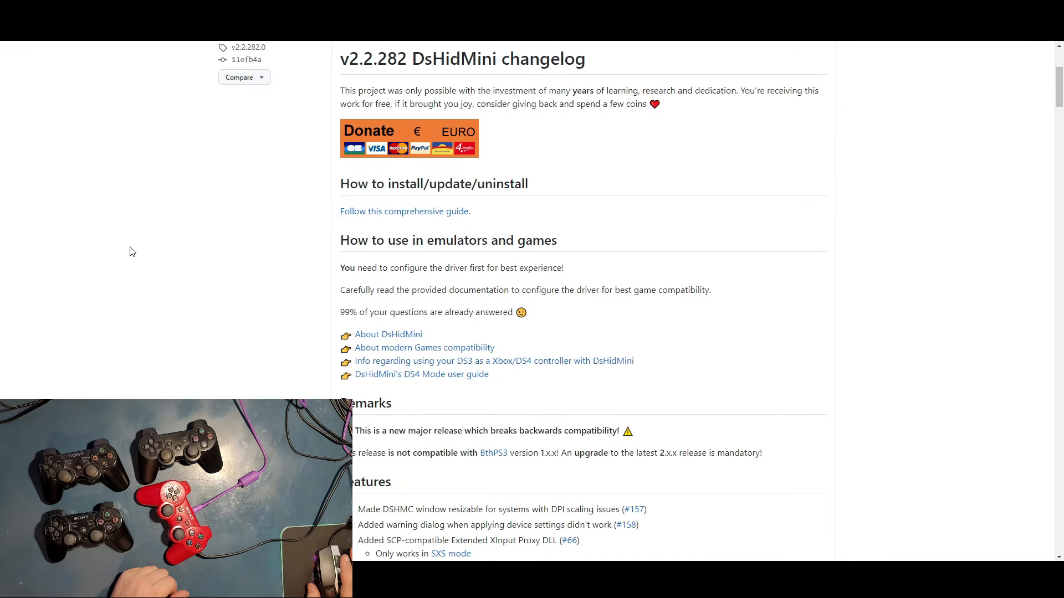
{"action": "scroll", "scroll_direction": "down", "scroll_amount": 3}
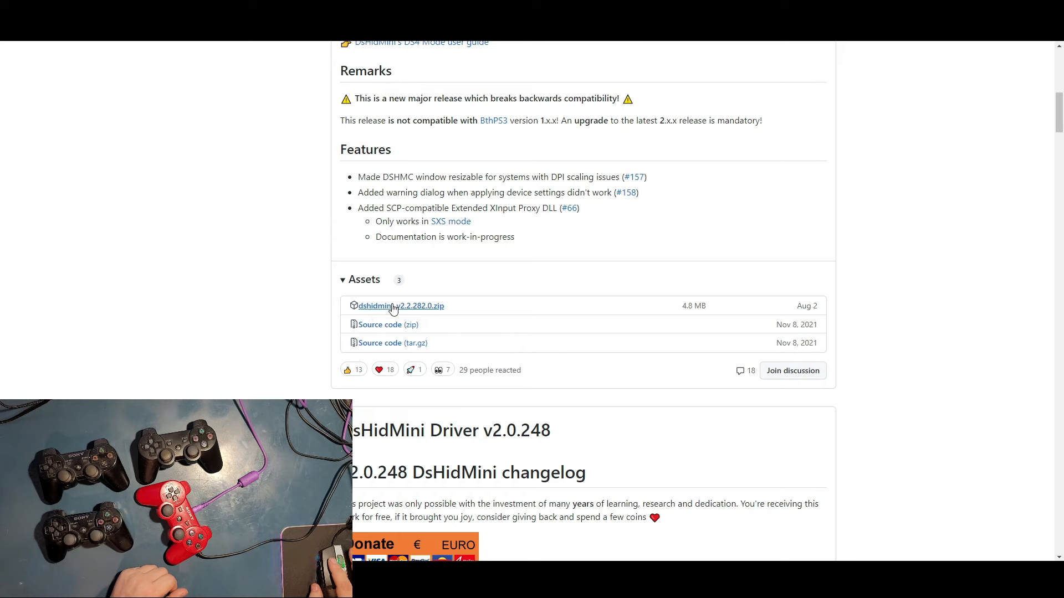
{"action": "left_click", "coordinate": [400, 305]}
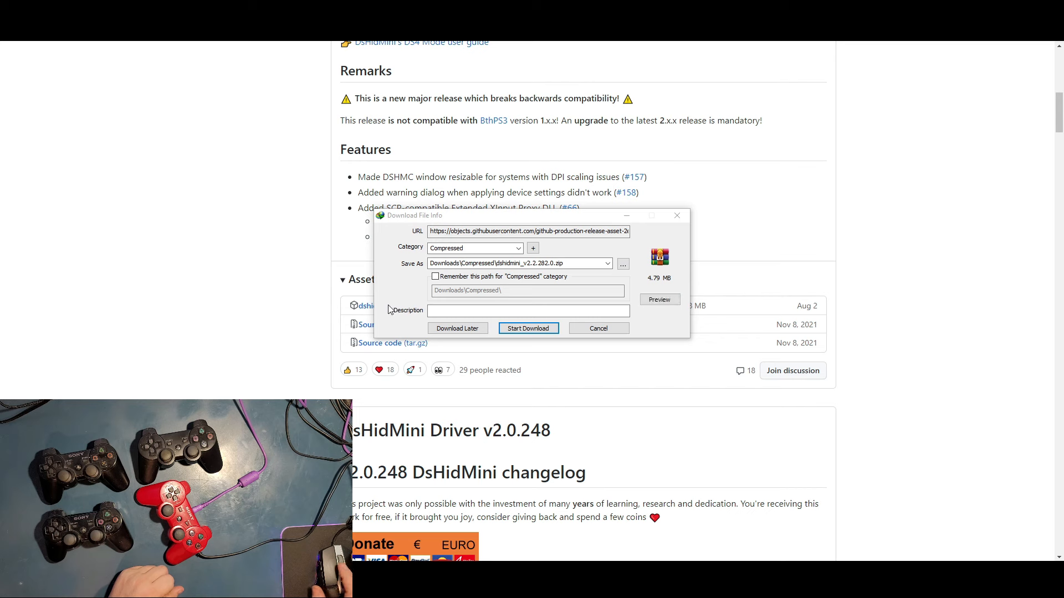
{"action": "left_click", "coordinate": [528, 328]}
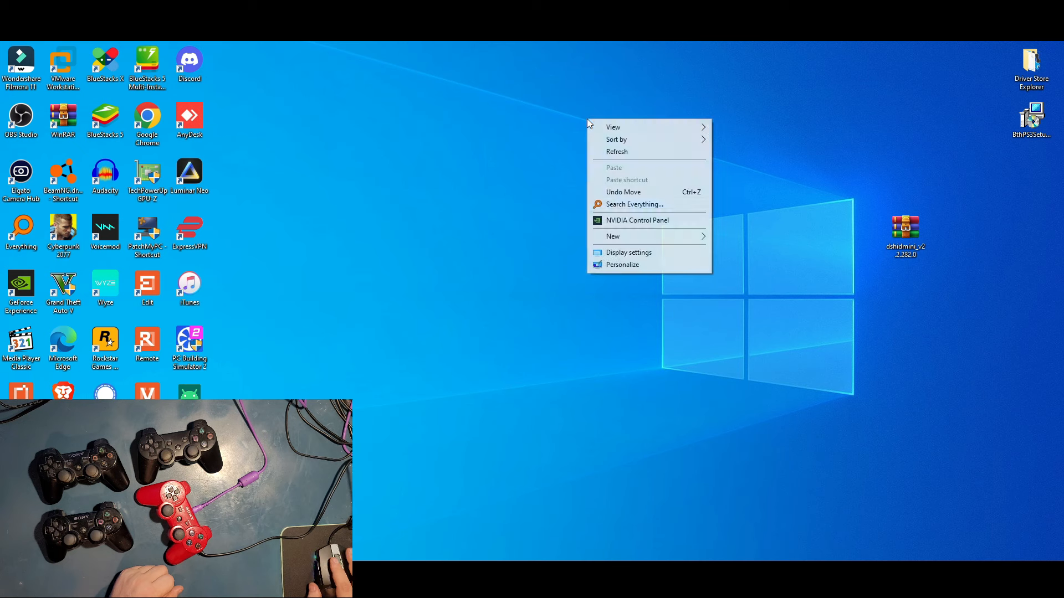
Create a desktop folder 'ps3' and extract dshidmini_v2.2.282.0.zip inside it
{"action": "left_click", "coordinate": [613, 236]}
{"action": "type", "text": "ps3"}
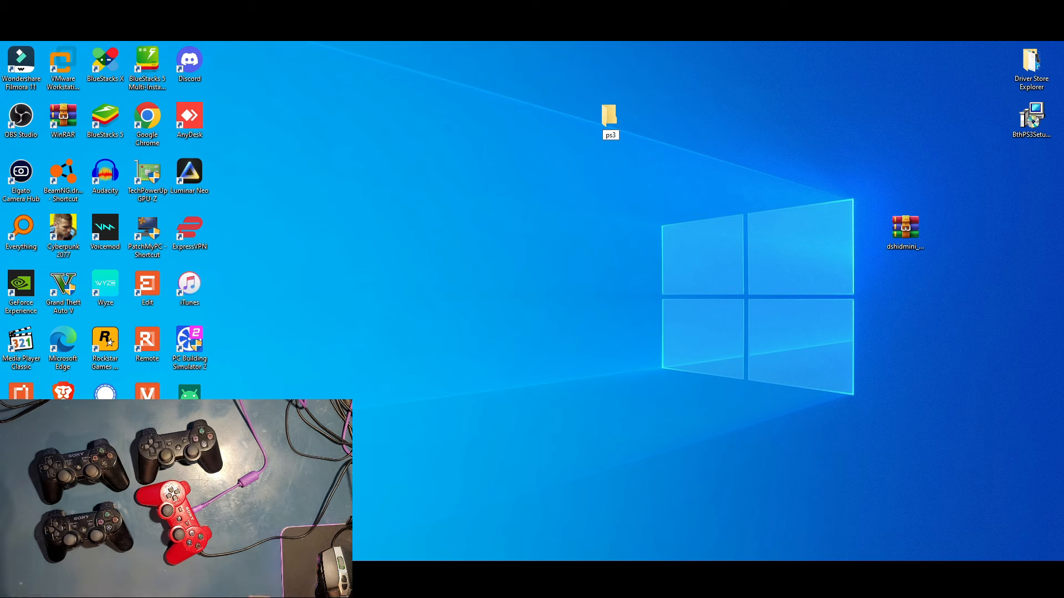
{"action": "left_click", "coordinate": [905, 231]}
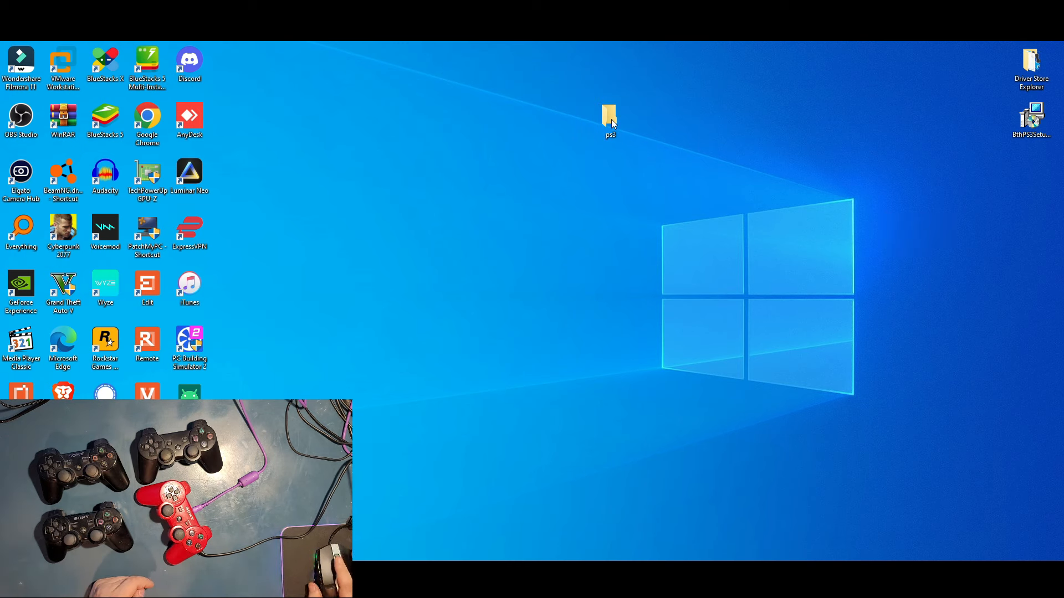
{"action": "double_click", "coordinate": [609, 117]}
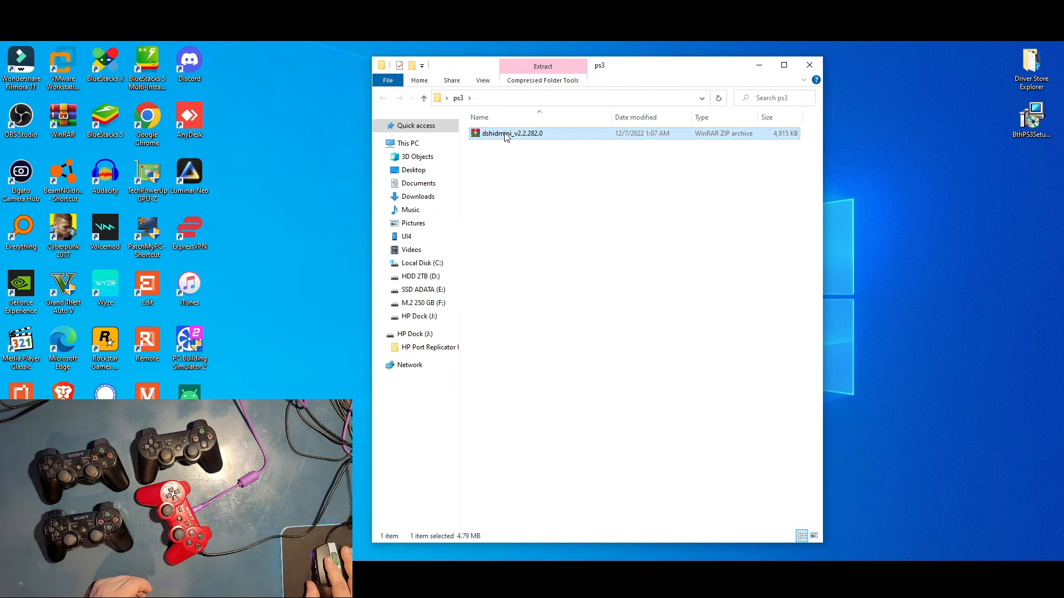
{"action": "right_click", "coordinate": [511, 133]}
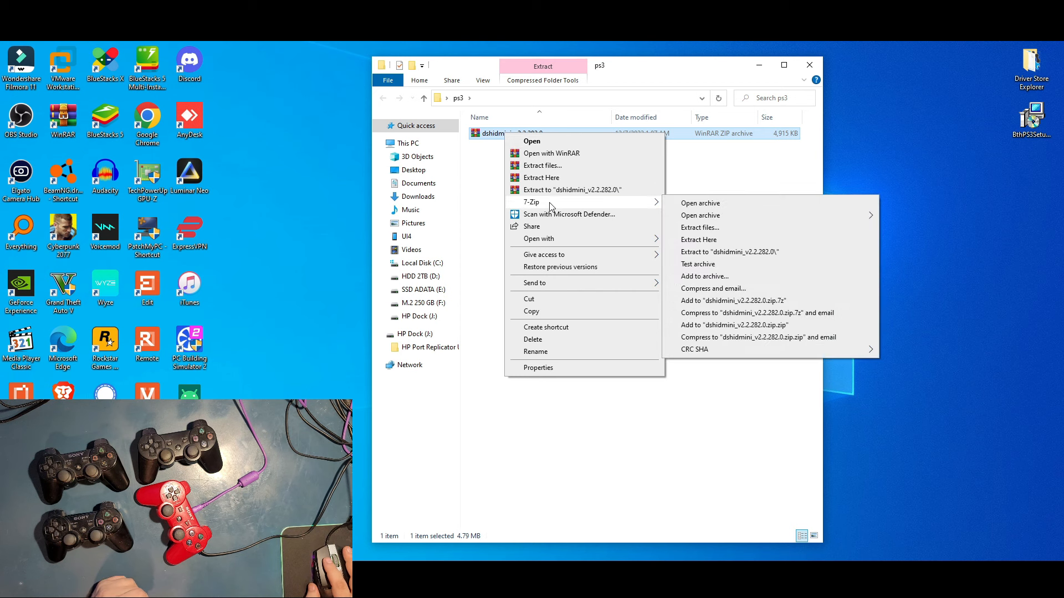
{"action": "left_click", "coordinate": [628, 241]}
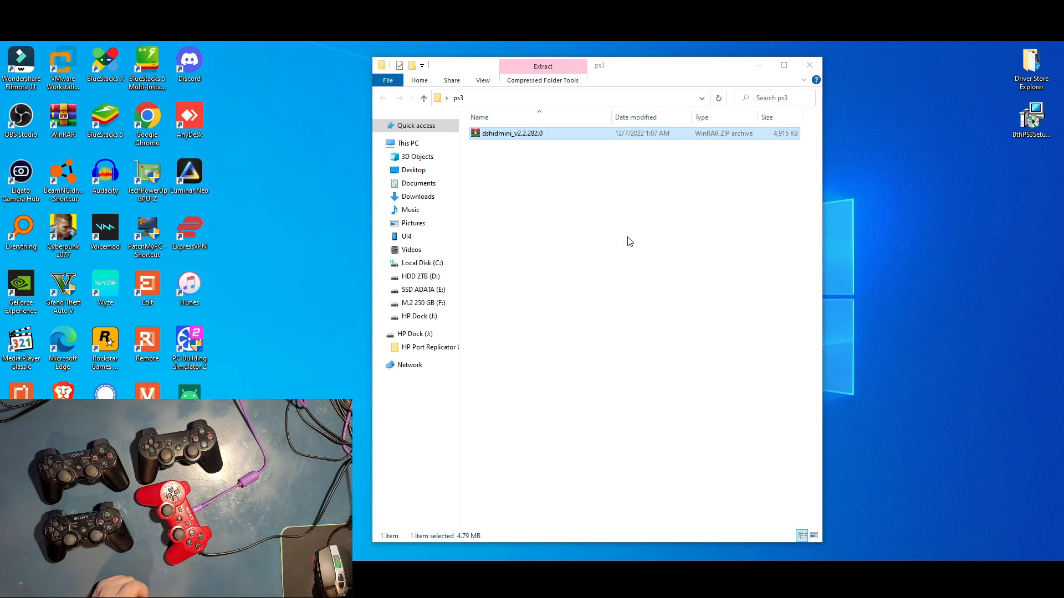
{"action": "left_click", "coordinate": [542, 66]}
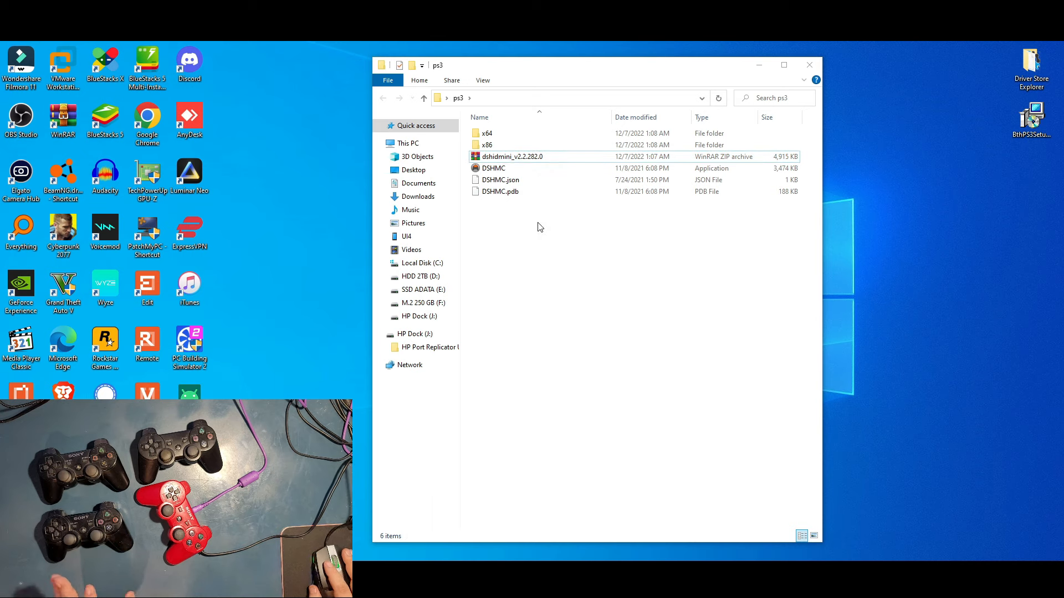
Browse past DSHMC and x86 into ps3\x64\dshidmini to view the driver files
{"action": "left_click", "coordinate": [493, 167]}
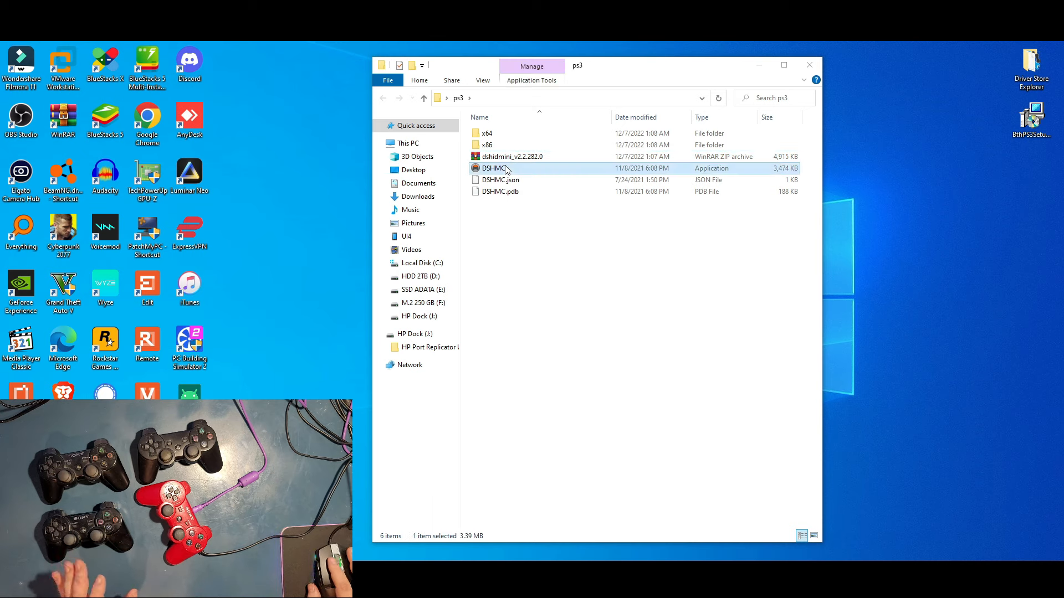
{"action": "mouse_move", "coordinate": [505, 168]}
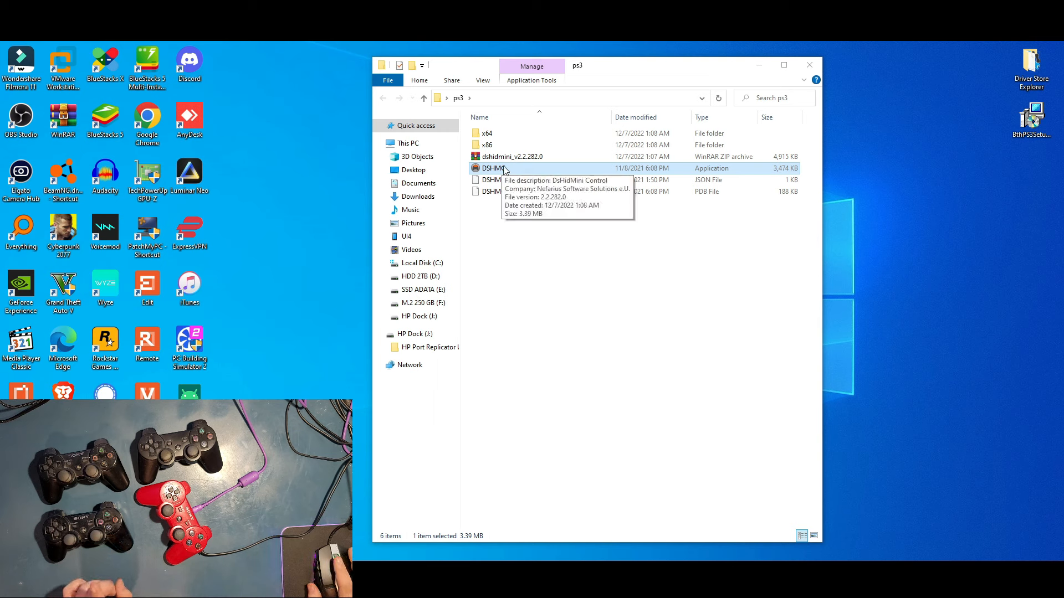
{"action": "left_click", "coordinate": [486, 145]}
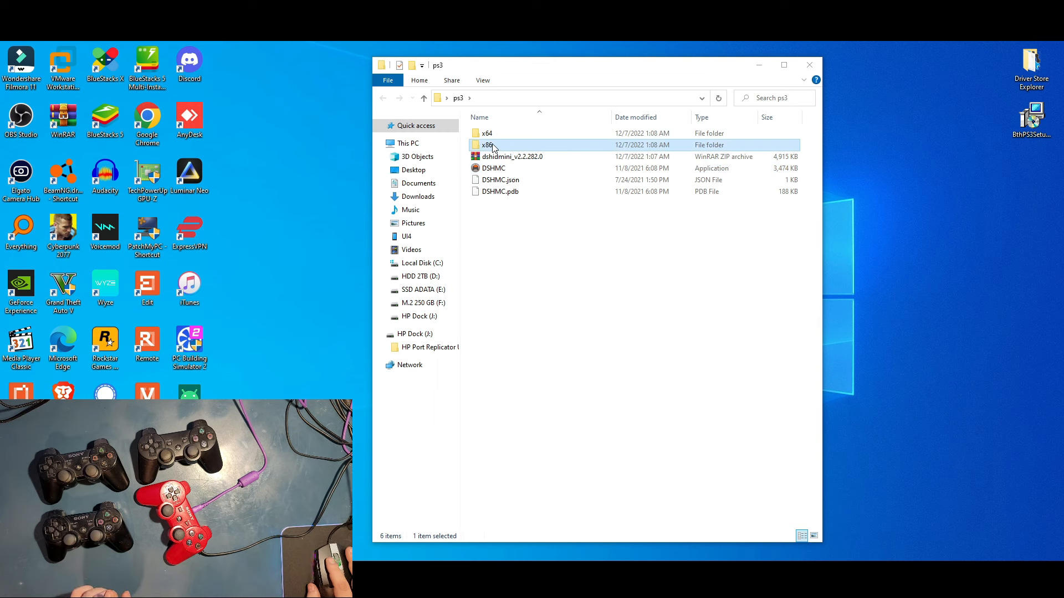
{"action": "mouse_move", "coordinate": [489, 146]}
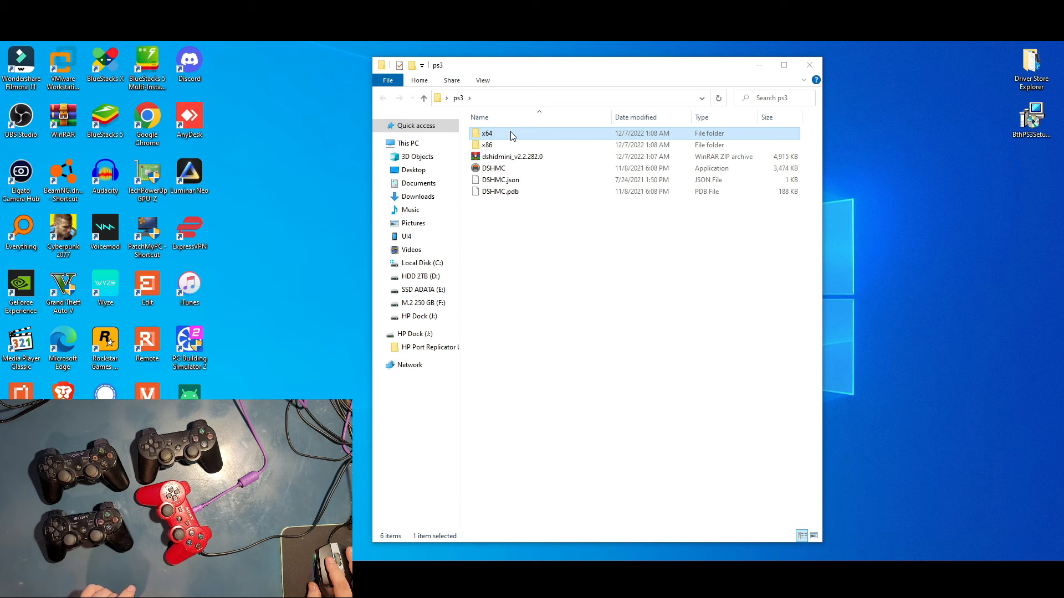
{"action": "double_click", "coordinate": [486, 133]}
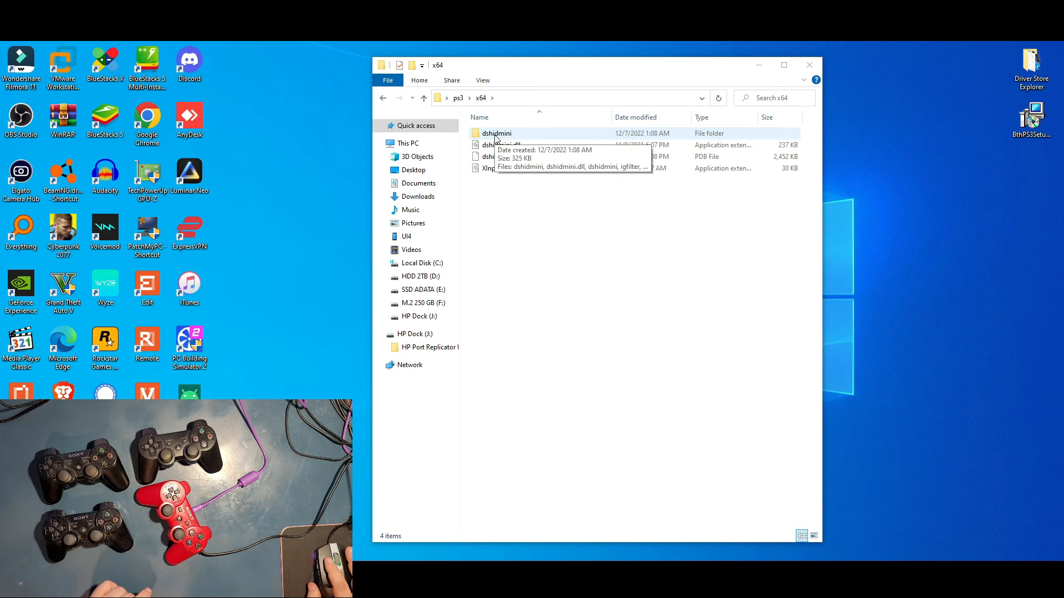
{"action": "double_click", "coordinate": [496, 133]}
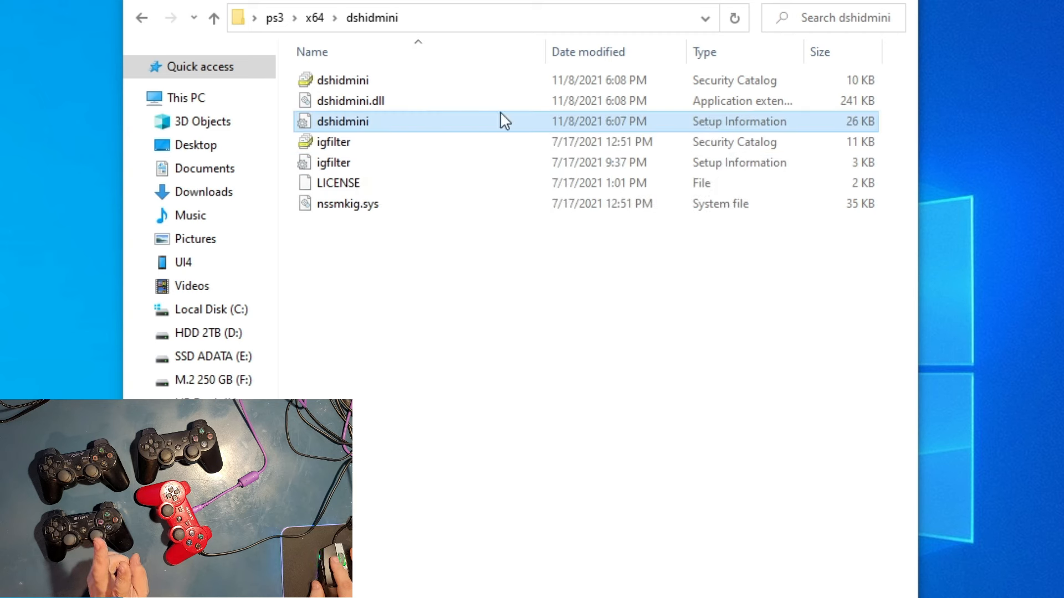
{"action": "mouse_move", "coordinate": [346, 169]}
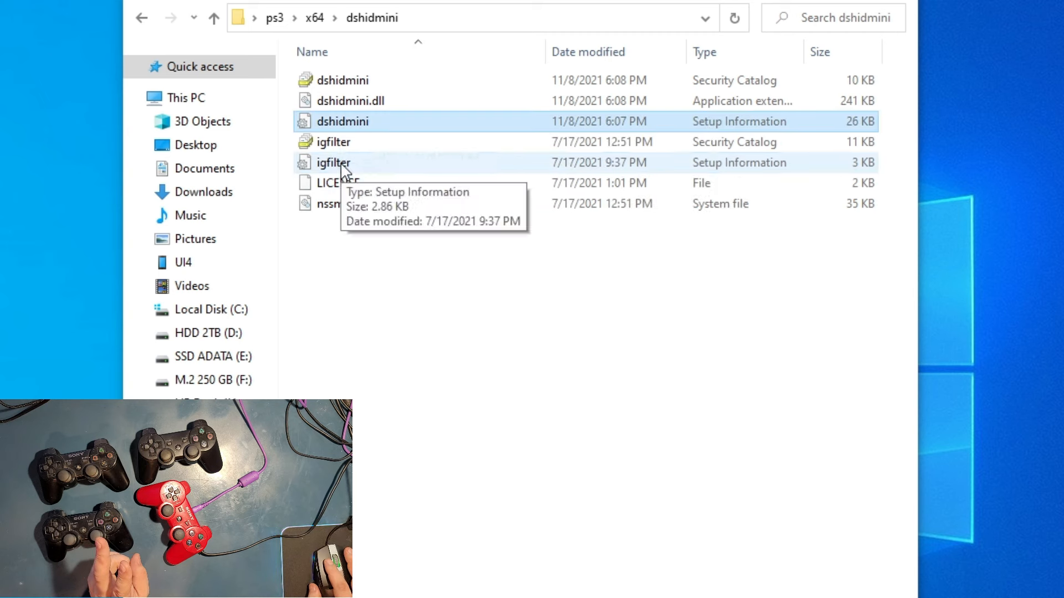
{"action": "mouse_move", "coordinate": [736, 173]}
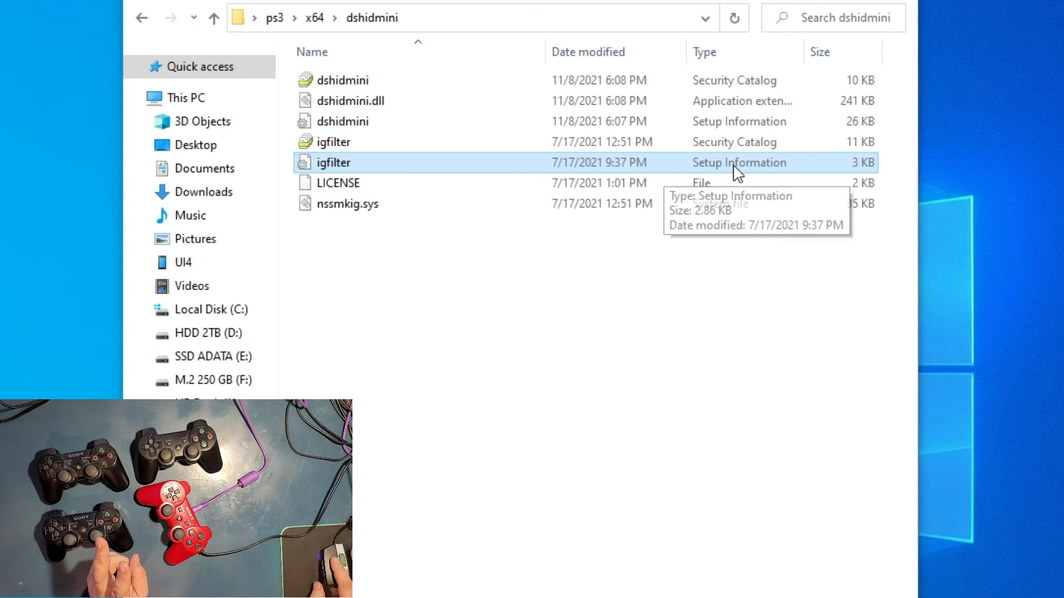
Install dshidmini.inf via right-click, dismiss the success message, and return to ps3
{"action": "left_click", "coordinate": [346, 121]}
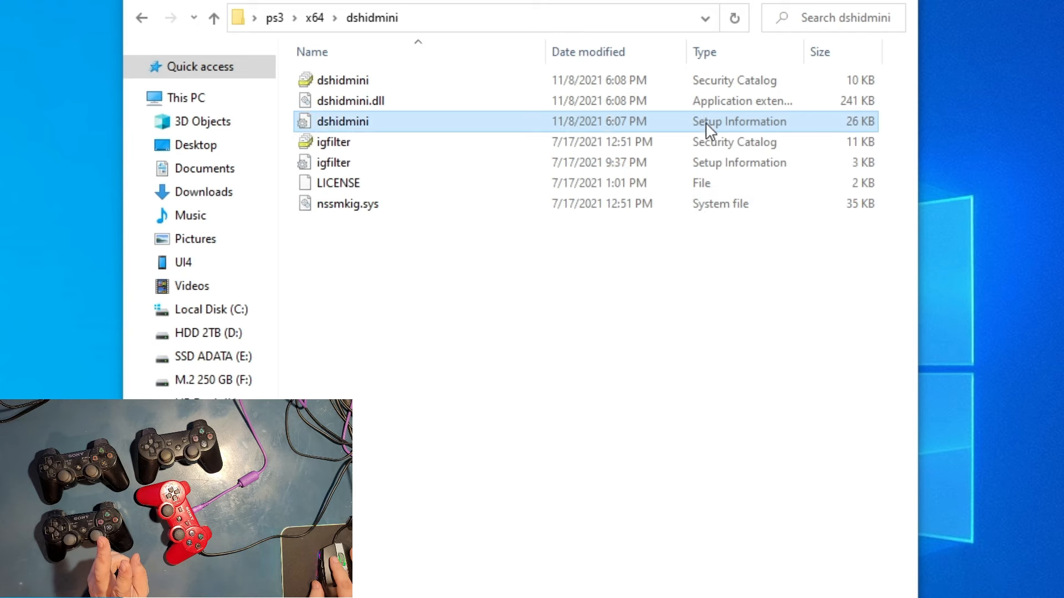
{"action": "mouse_move", "coordinate": [348, 128]}
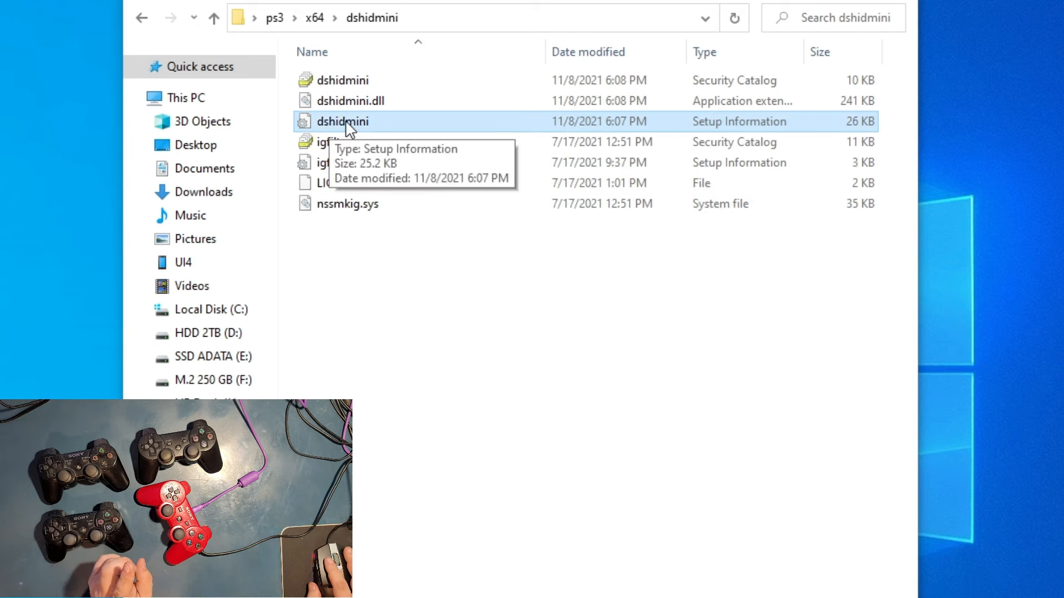
{"action": "right_click", "coordinate": [343, 121]}
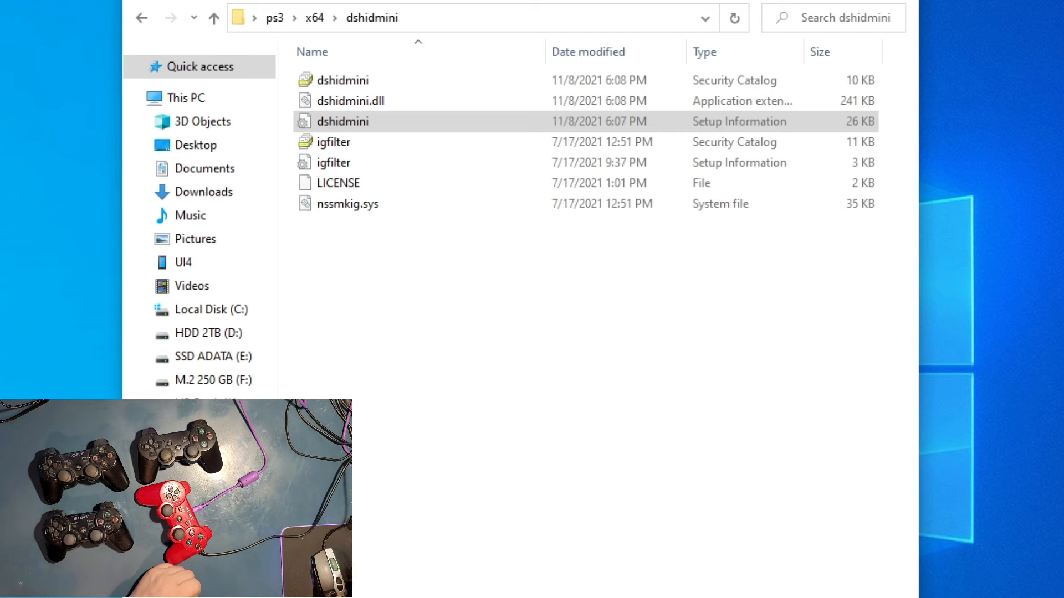
{"action": "left_click", "coordinate": [344, 121]}
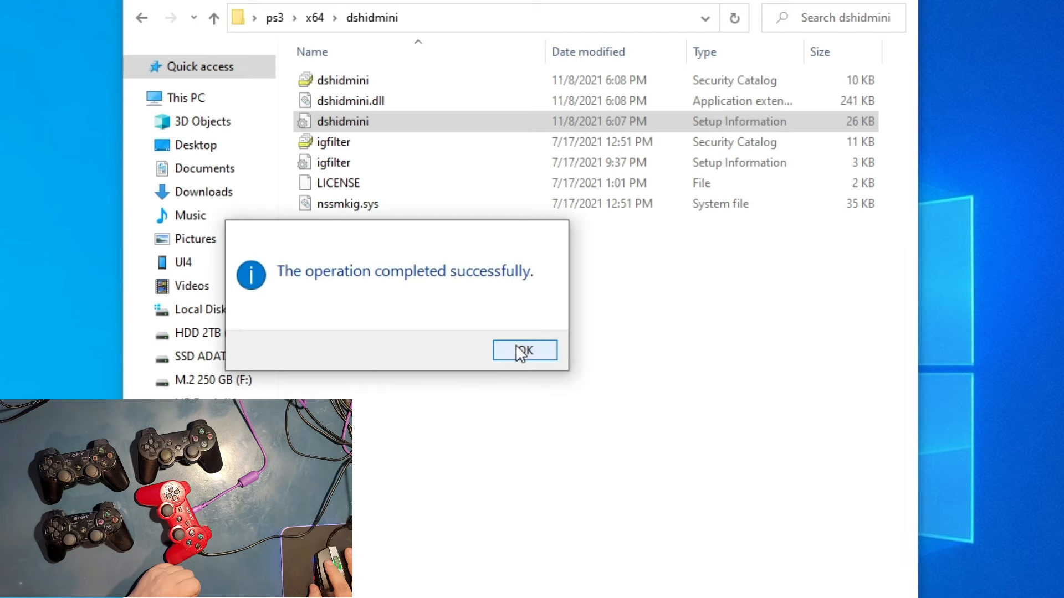
{"action": "left_click", "coordinate": [524, 350]}
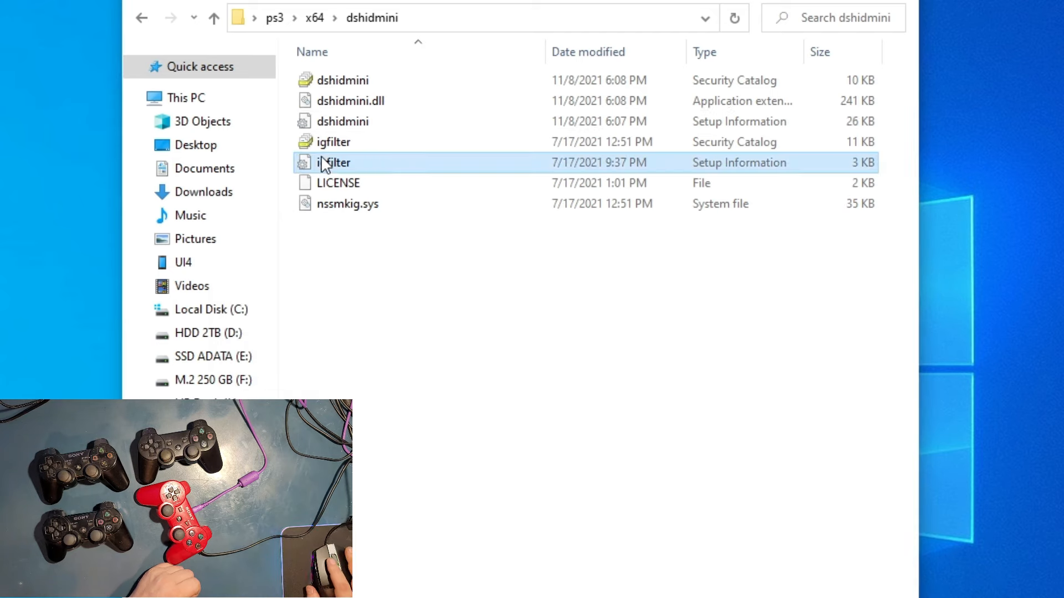
{"action": "right_click", "coordinate": [333, 163]}
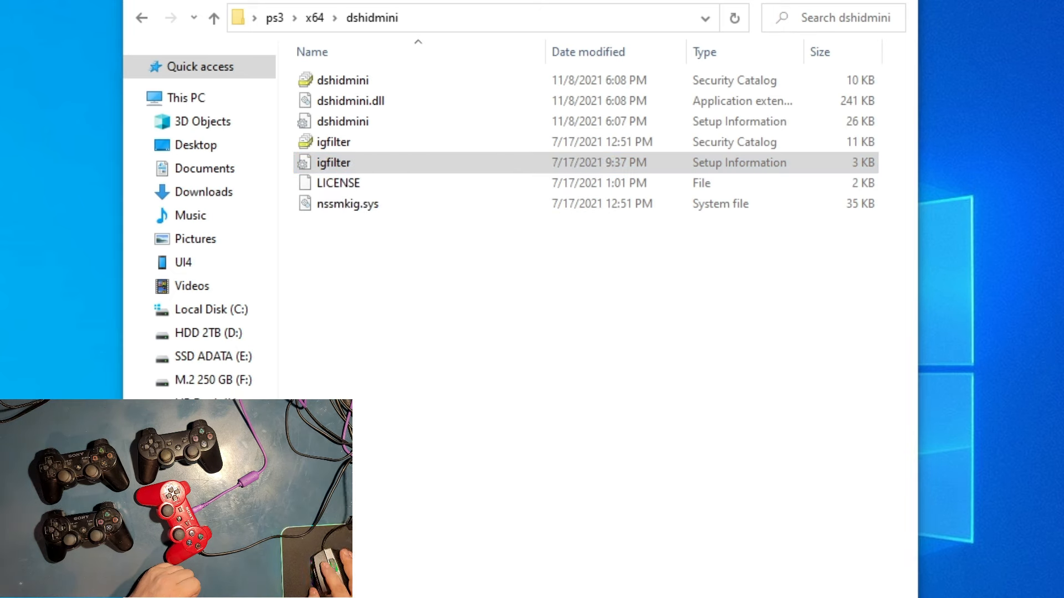
{"action": "mouse_move", "coordinate": [399, 357]}
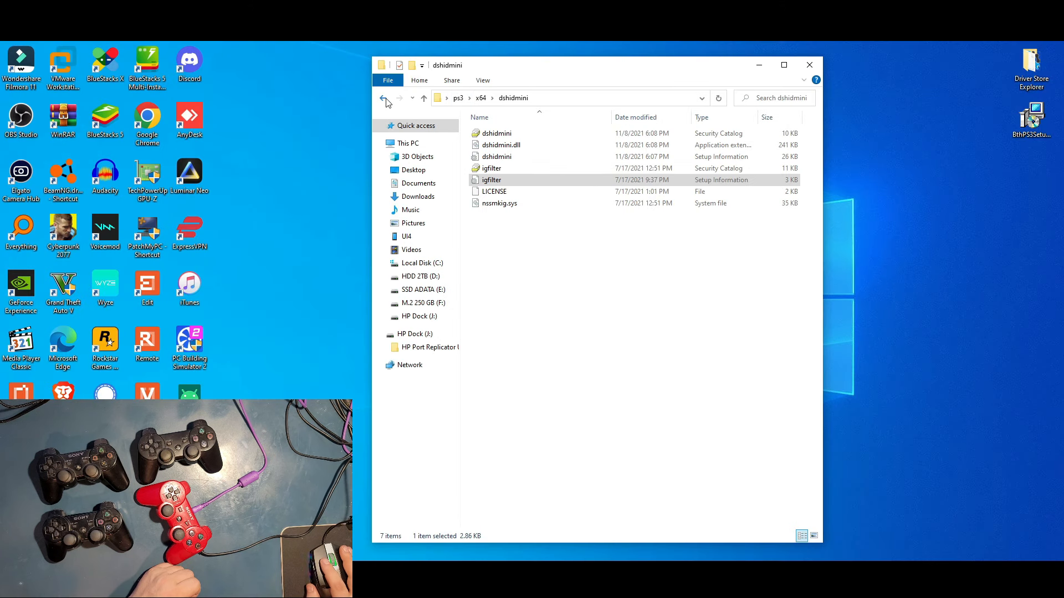
{"action": "left_click", "coordinate": [386, 98]}
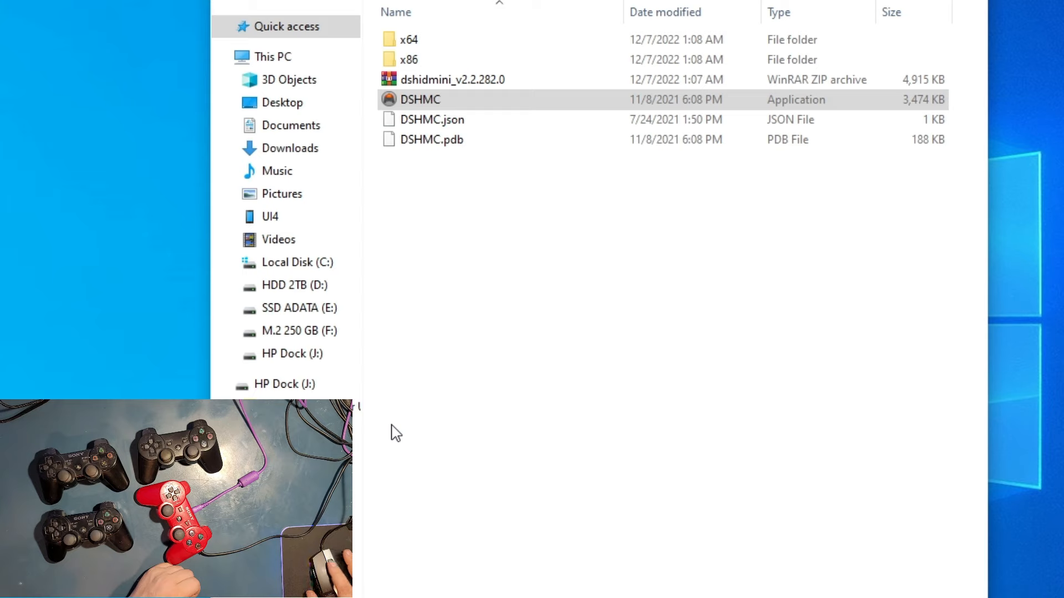
Launch DSHMC.exe, glance at Settings, and view the first PLAYSTATION(R)3 Controller's details
{"action": "double_click", "coordinate": [420, 99]}
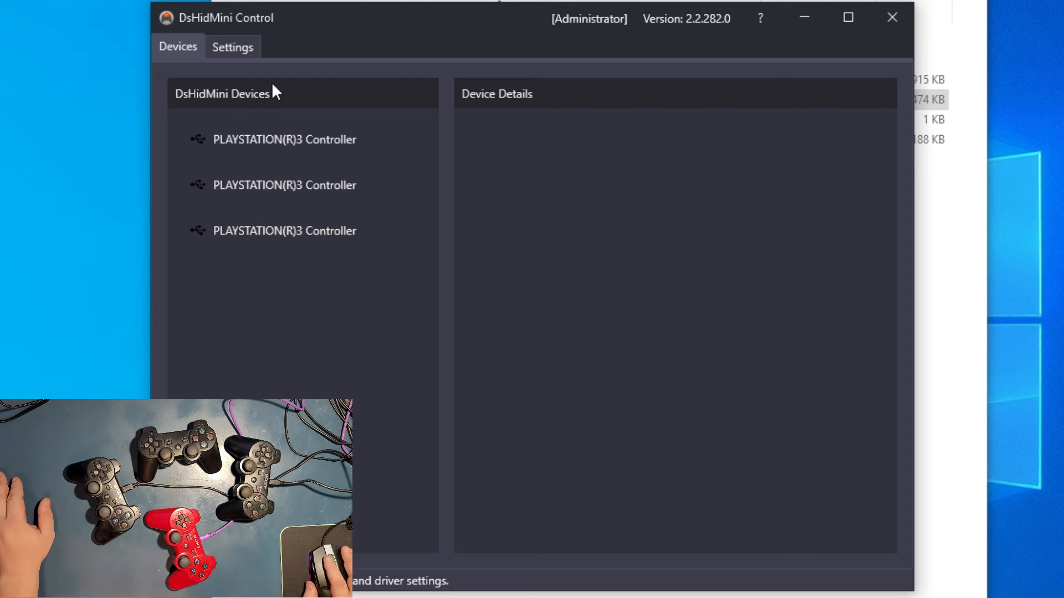
{"action": "left_click", "coordinate": [232, 46]}
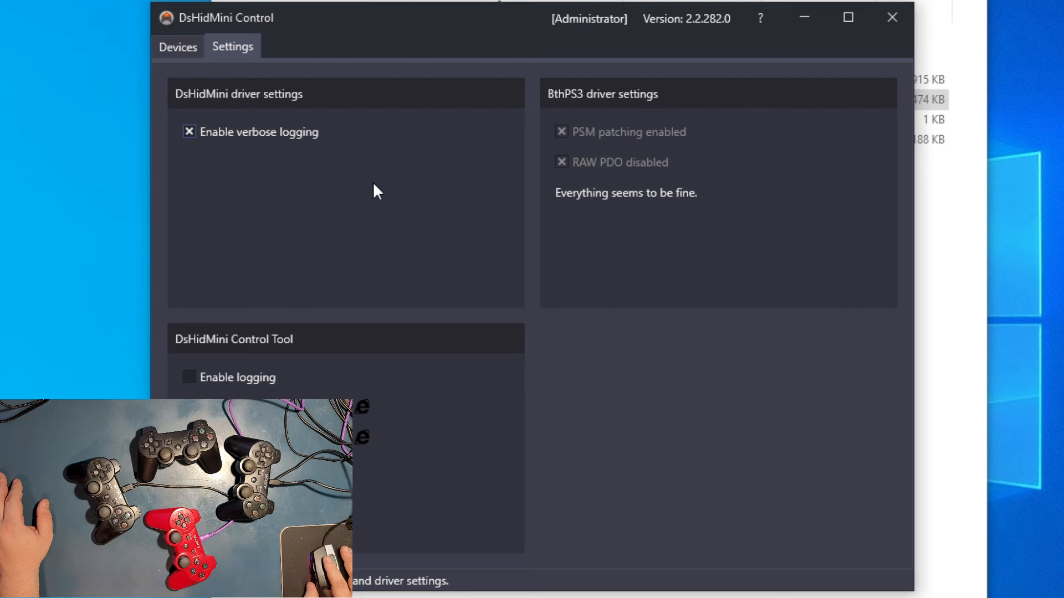
{"action": "left_click", "coordinate": [177, 46]}
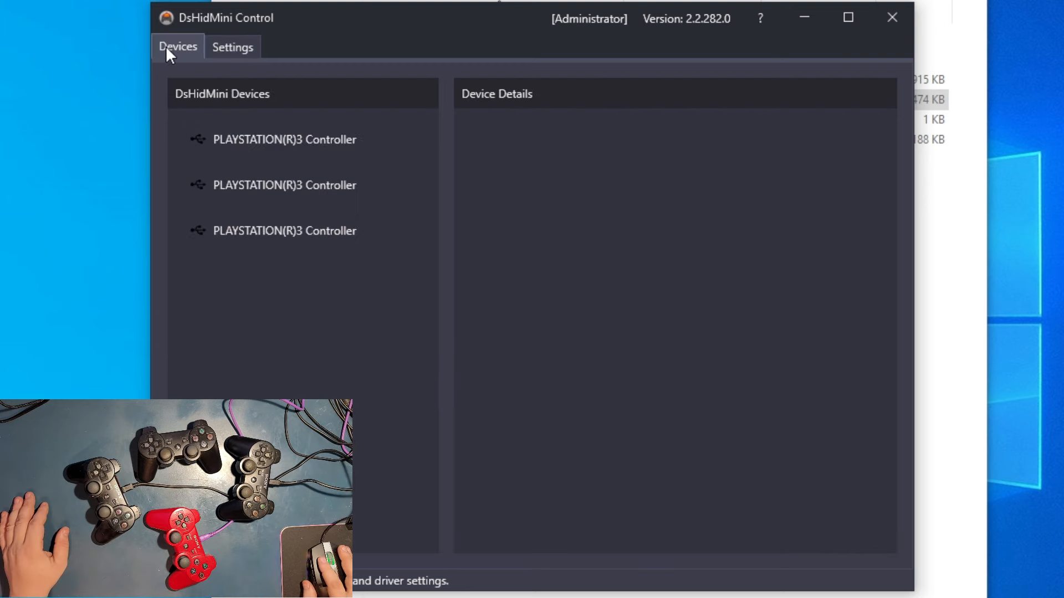
{"action": "left_click", "coordinate": [284, 139]}
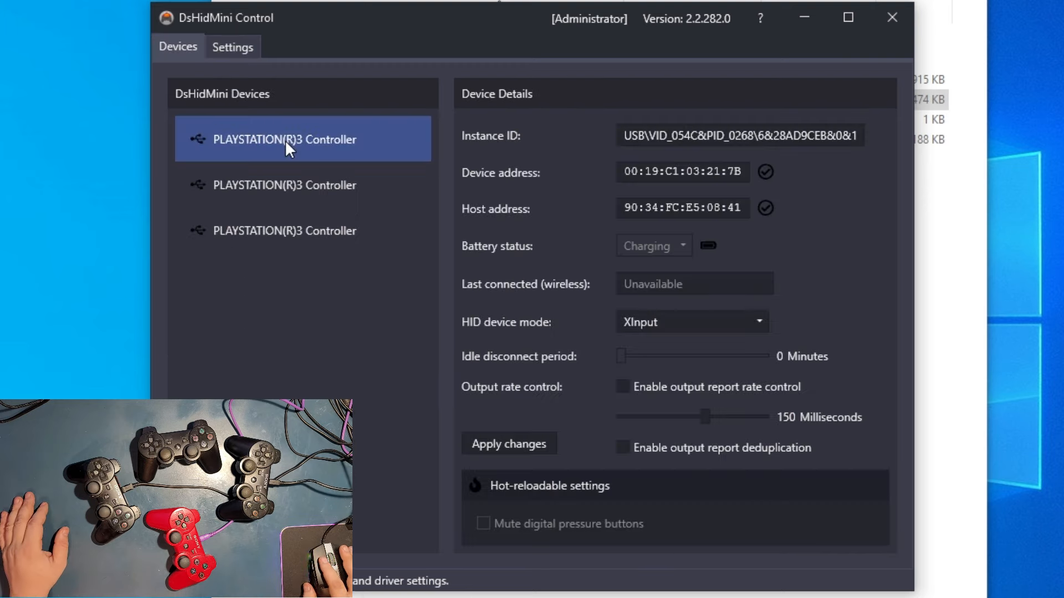
{"action": "mouse_move", "coordinate": [708, 246]}
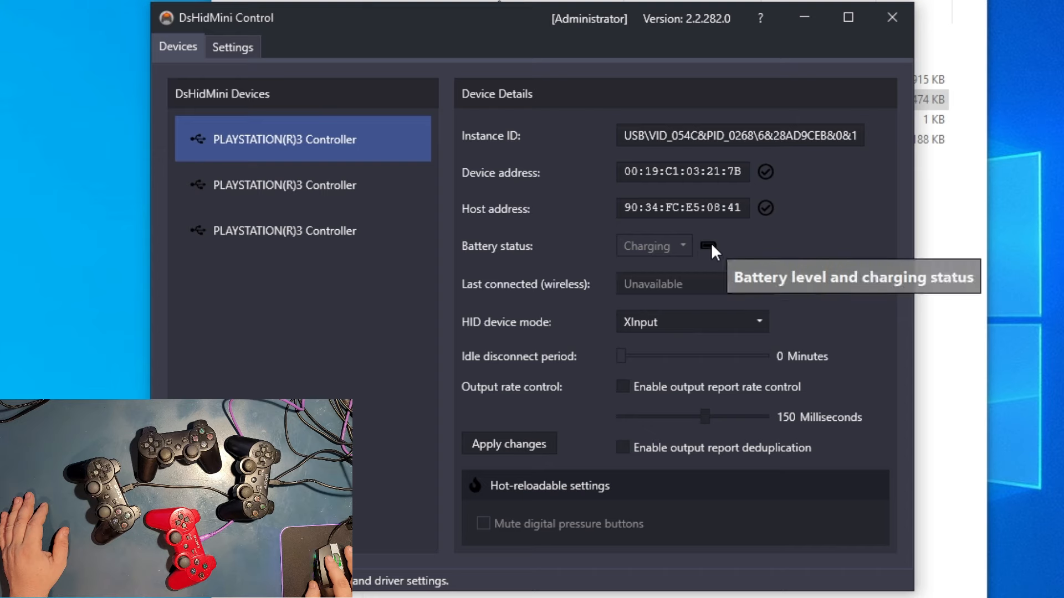
{"action": "mouse_move", "coordinate": [624, 314]}
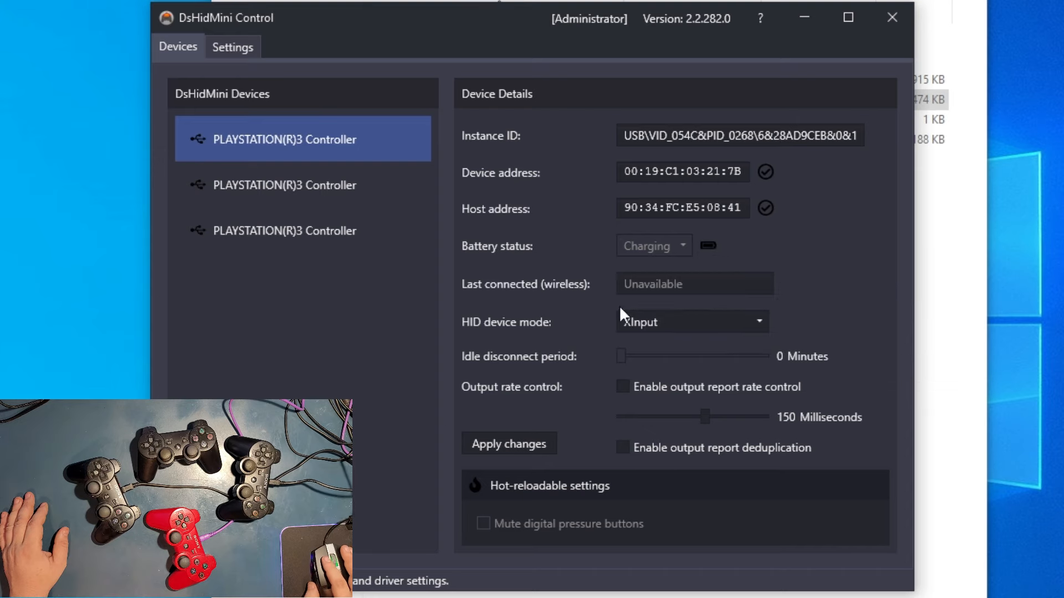
{"action": "mouse_move", "coordinate": [631, 366]}
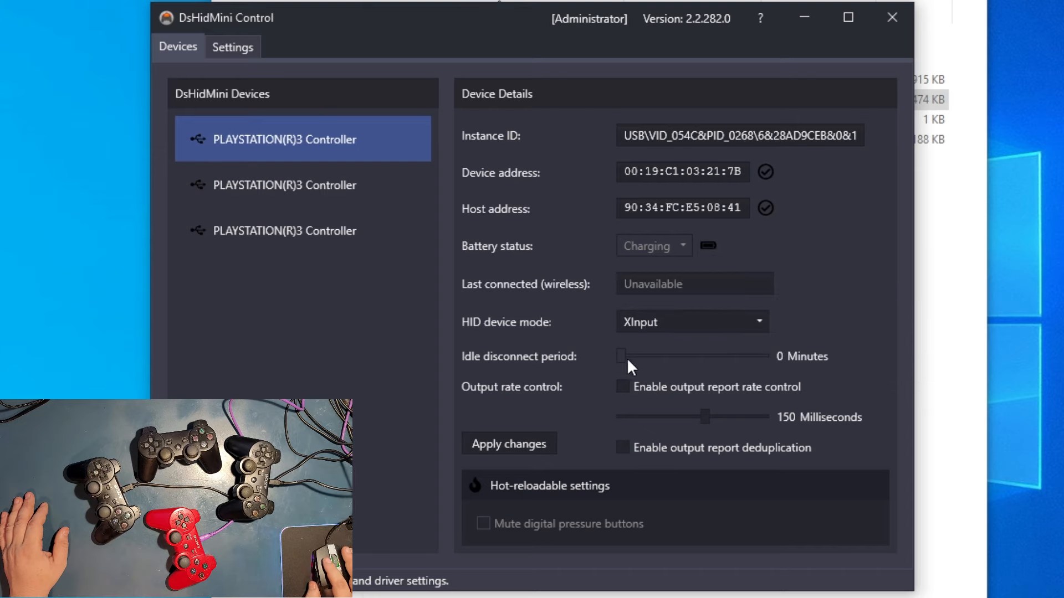
{"action": "mouse_move", "coordinate": [319, 380]}
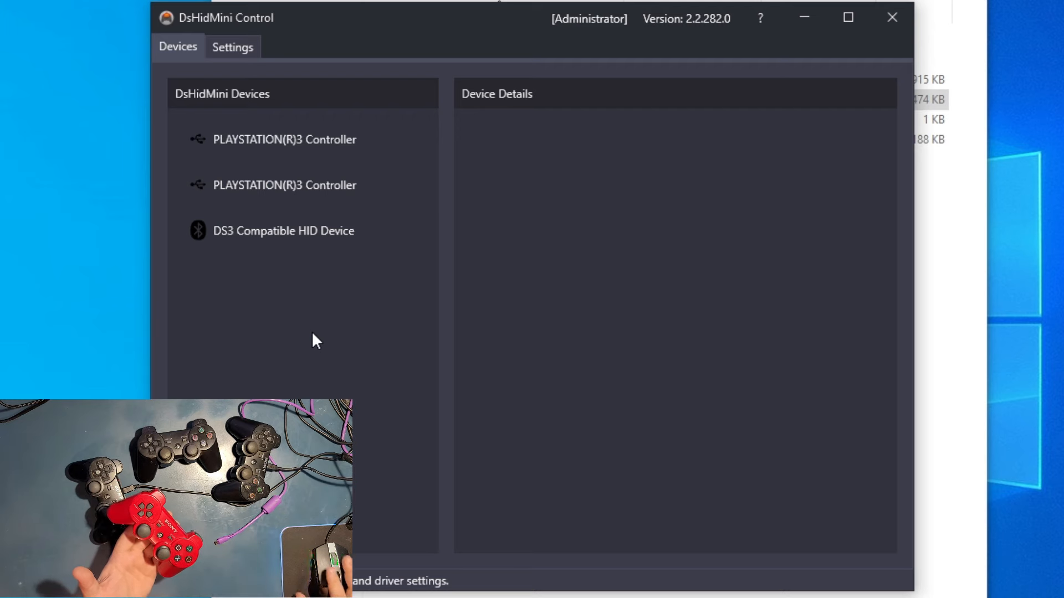
Inspect the DS3 Compatible HID Device and other entries as controllers reconnect over USB/Bluetooth
{"action": "left_click", "coordinate": [284, 230]}
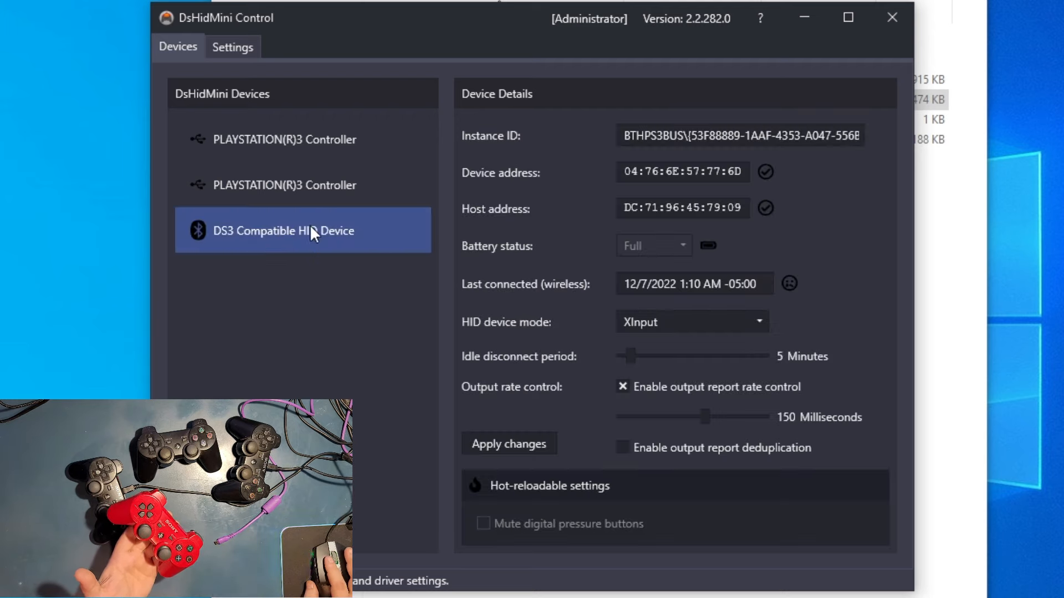
{"action": "mouse_move", "coordinate": [199, 245]}
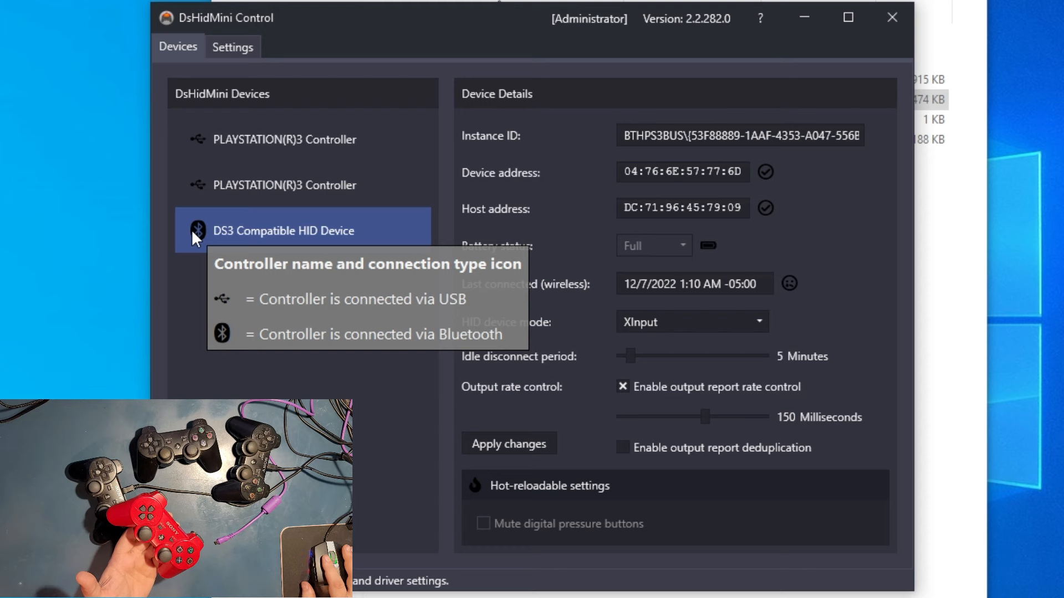
{"action": "mouse_move", "coordinate": [285, 350]}
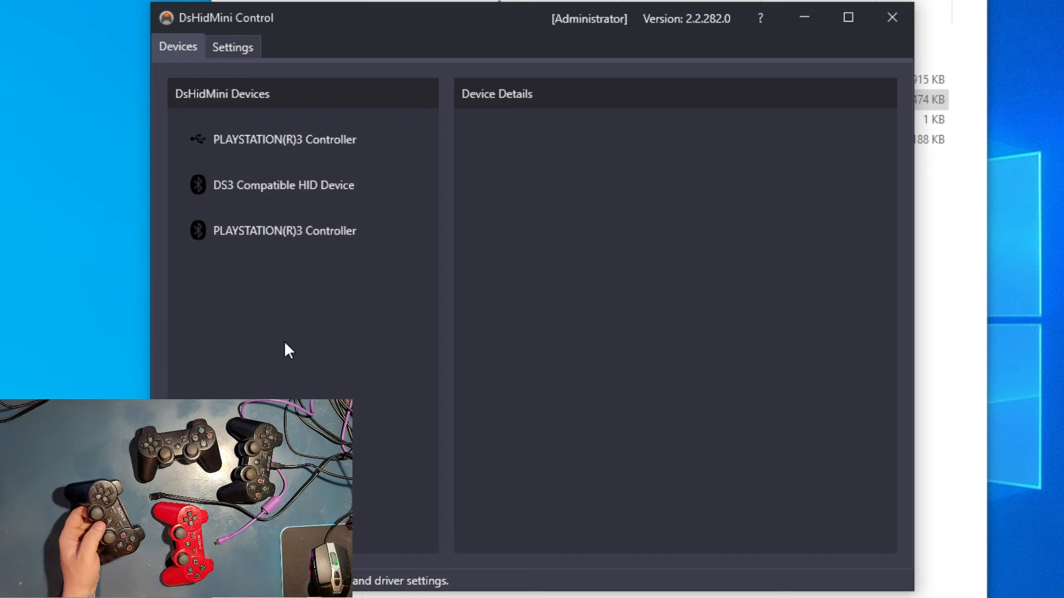
{"action": "mouse_move", "coordinate": [285, 230]}
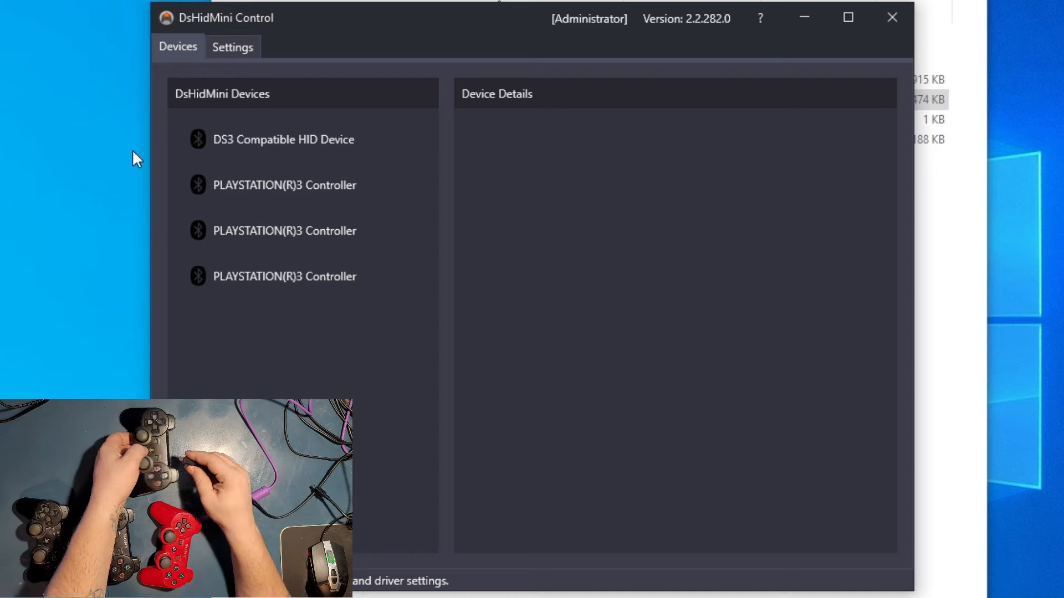
{"action": "left_click", "coordinate": [284, 184]}
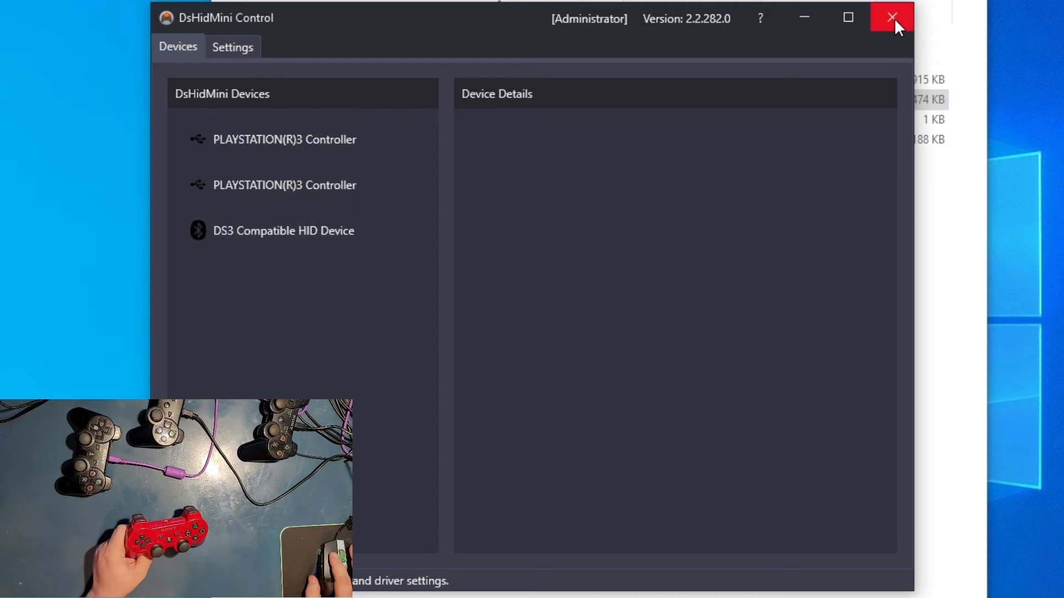
Close DsHidMini Control and the ps3 window, then launch BeamNG.drive
{"action": "left_click", "coordinate": [891, 18]}
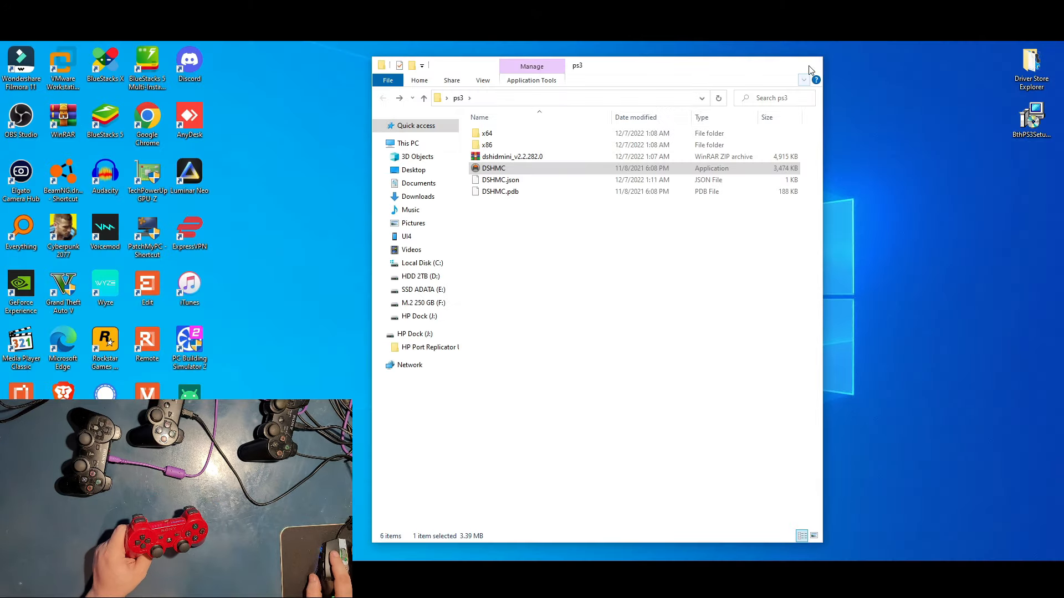
{"action": "left_click", "coordinate": [810, 71]}
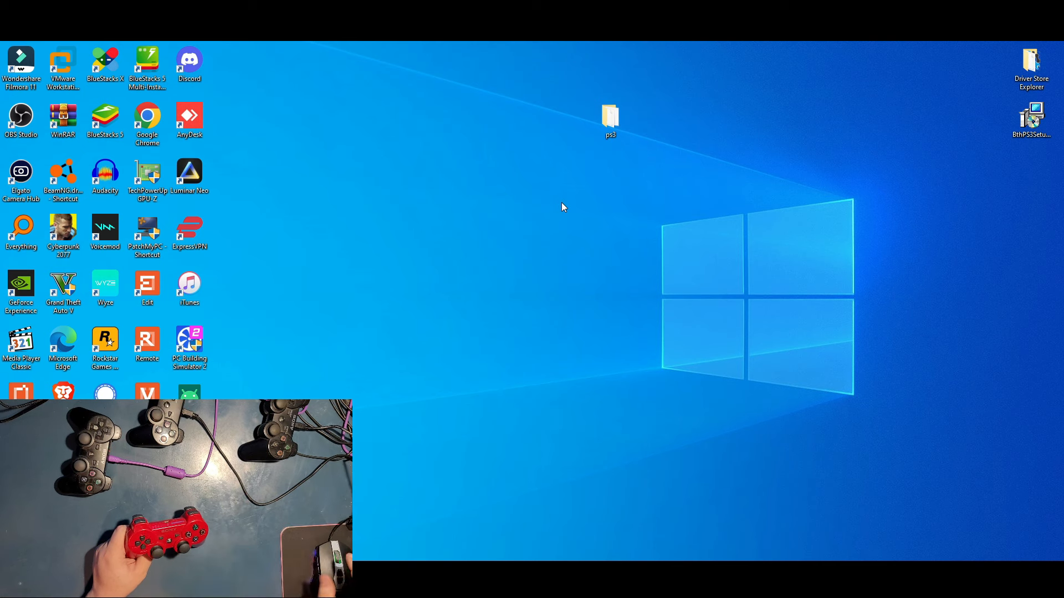
{"action": "mouse_move", "coordinate": [305, 236]}
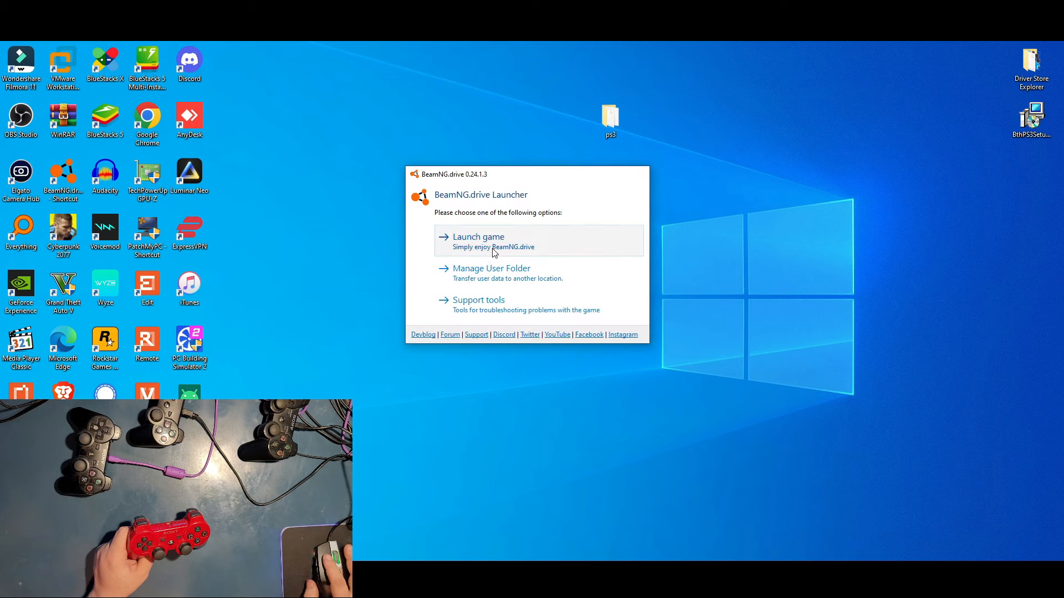
{"action": "left_click", "coordinate": [477, 241]}
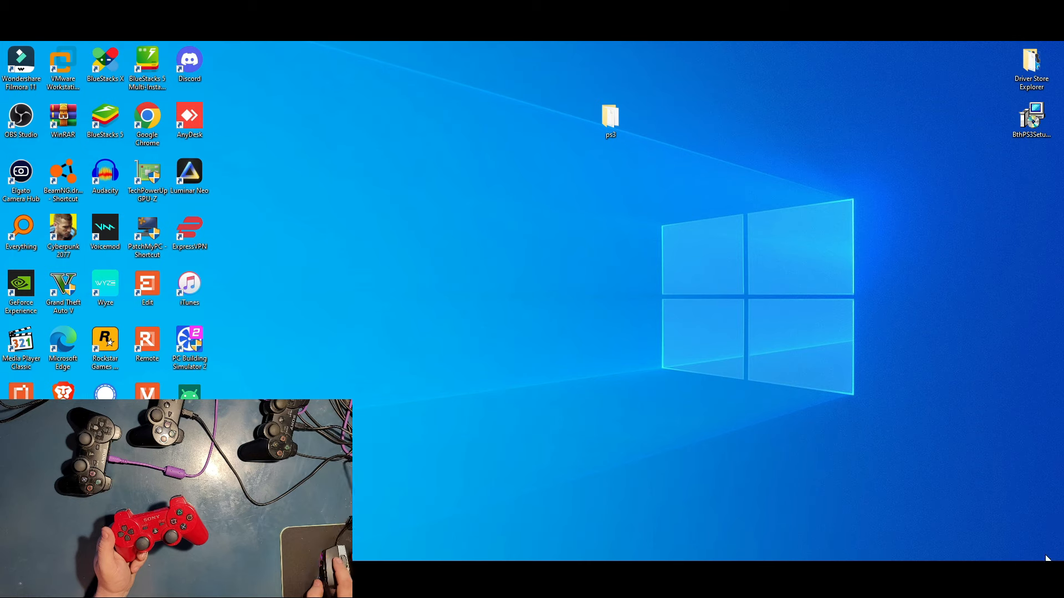
{"action": "mouse_move", "coordinate": [972, 466]}
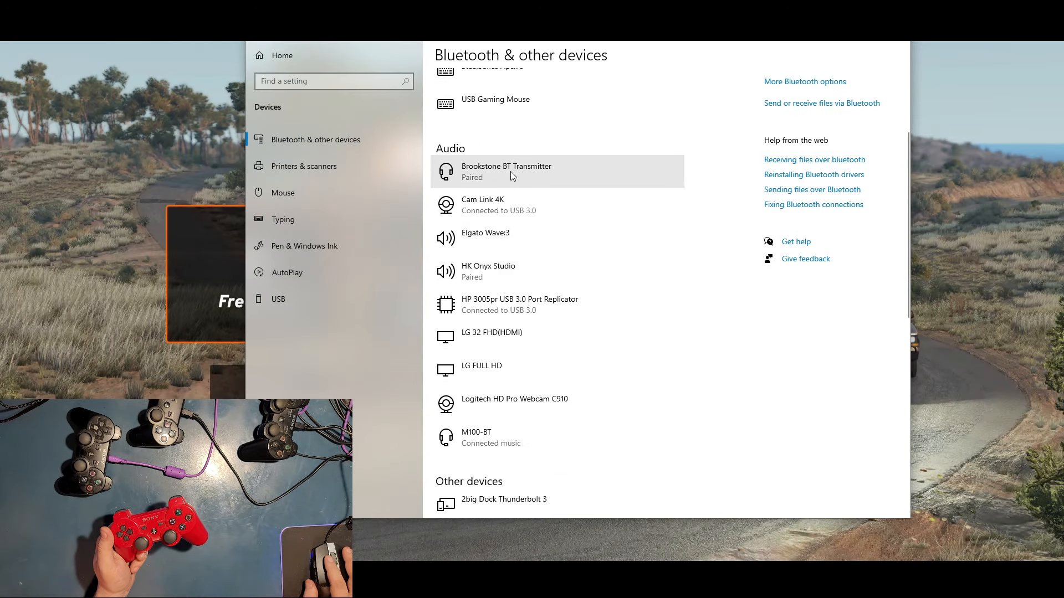
{"action": "mouse_move", "coordinate": [520, 301]}
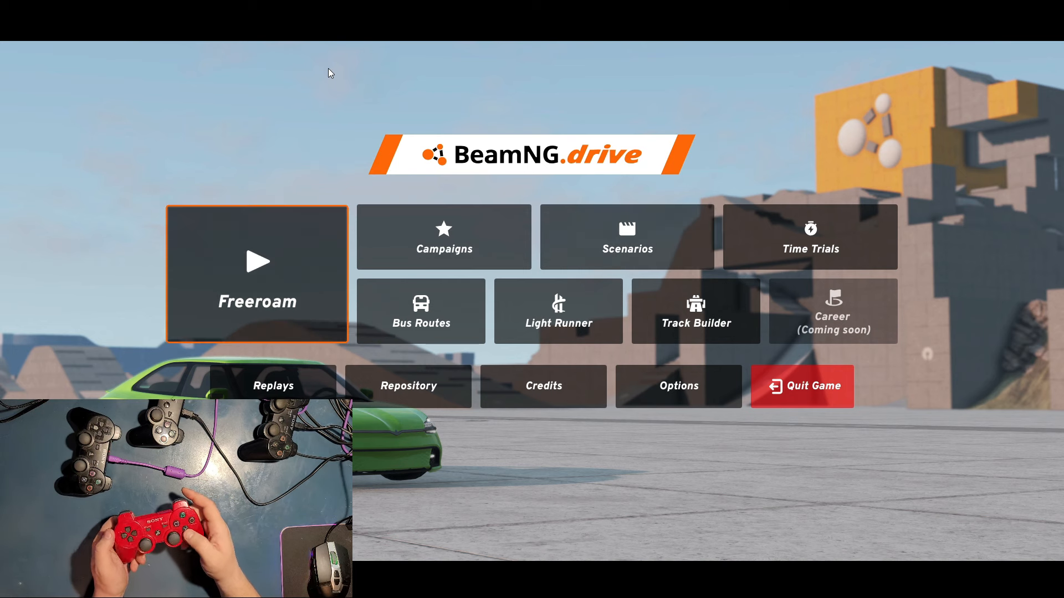
Open Freeroam from the BeamNG.drive main menu and pick a map tile to drive on
{"action": "left_click", "coordinate": [256, 273]}
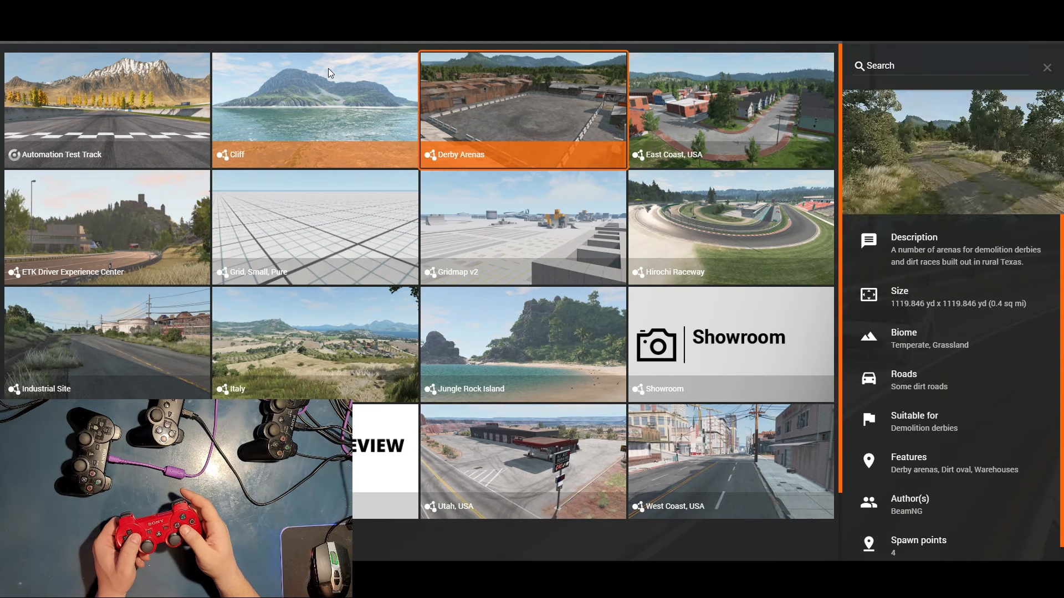
{"action": "left_click", "coordinate": [314, 109]}
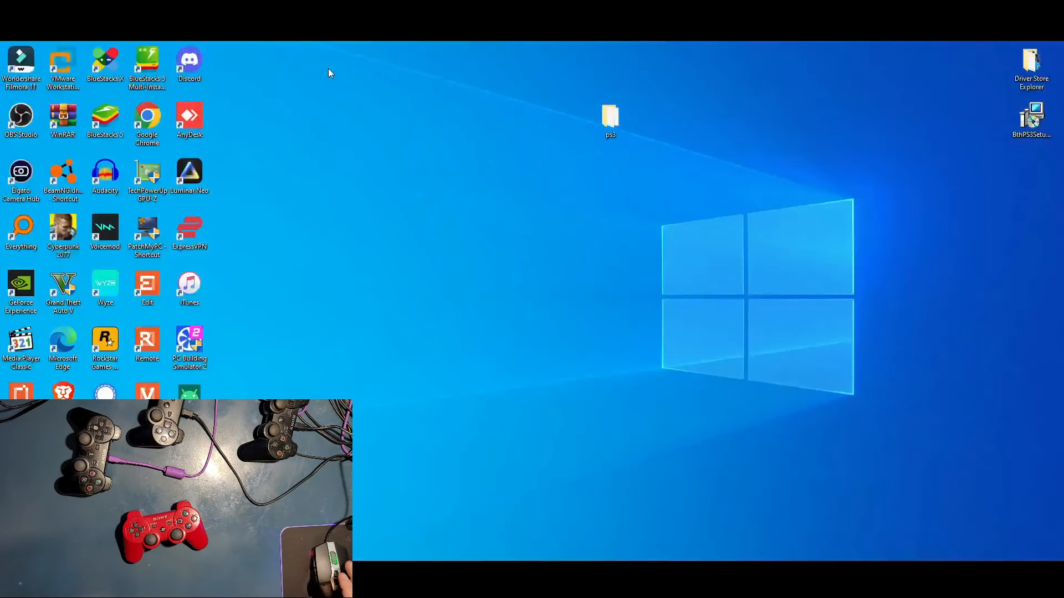
{"action": "mouse_move", "coordinate": [692, 203]}
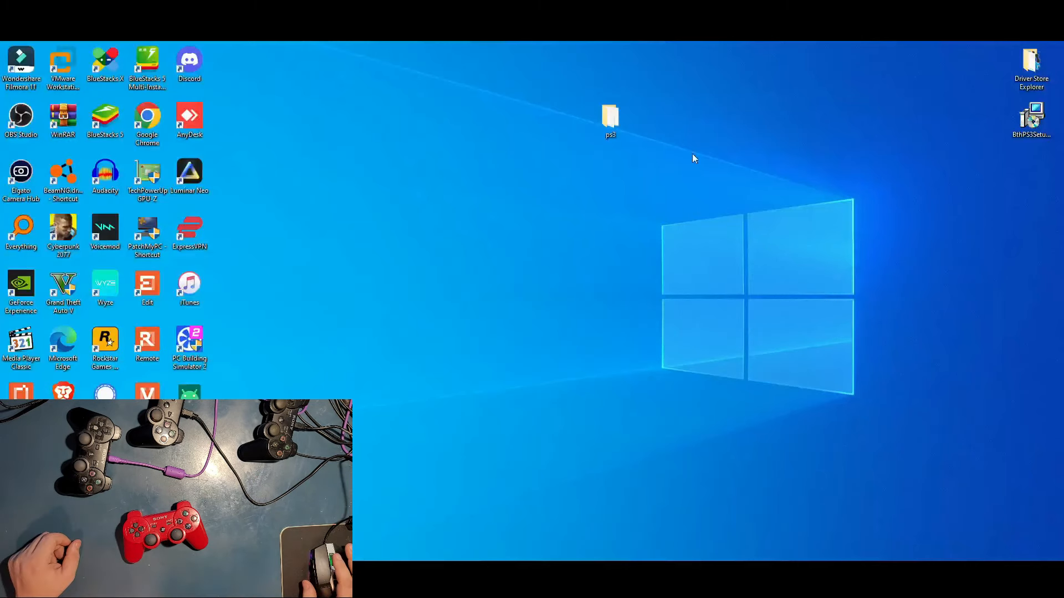
{"action": "mouse_move", "coordinate": [841, 364]}
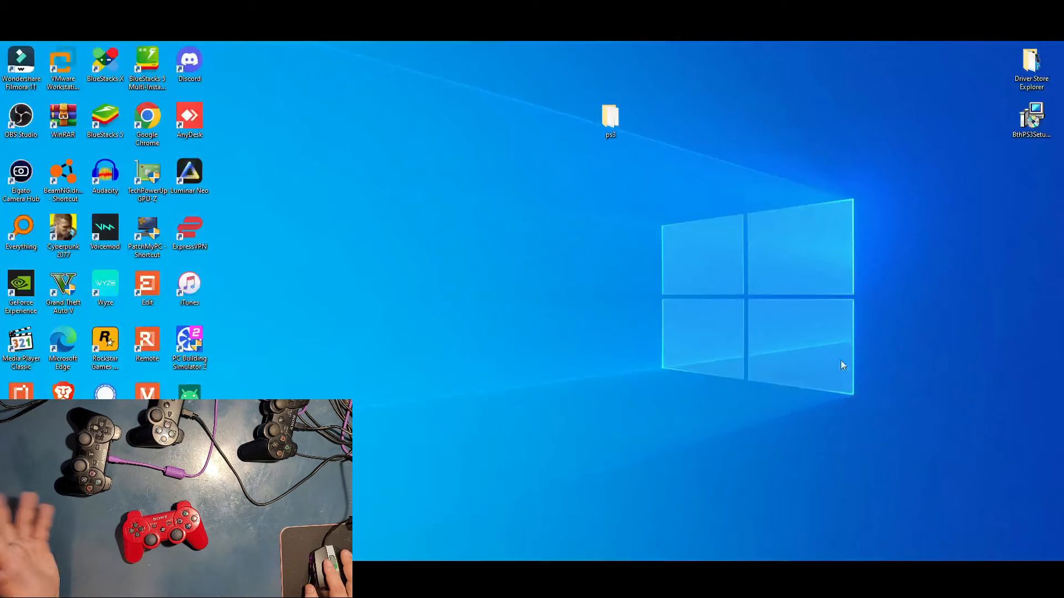
{"action": "mouse_move", "coordinate": [843, 365]}
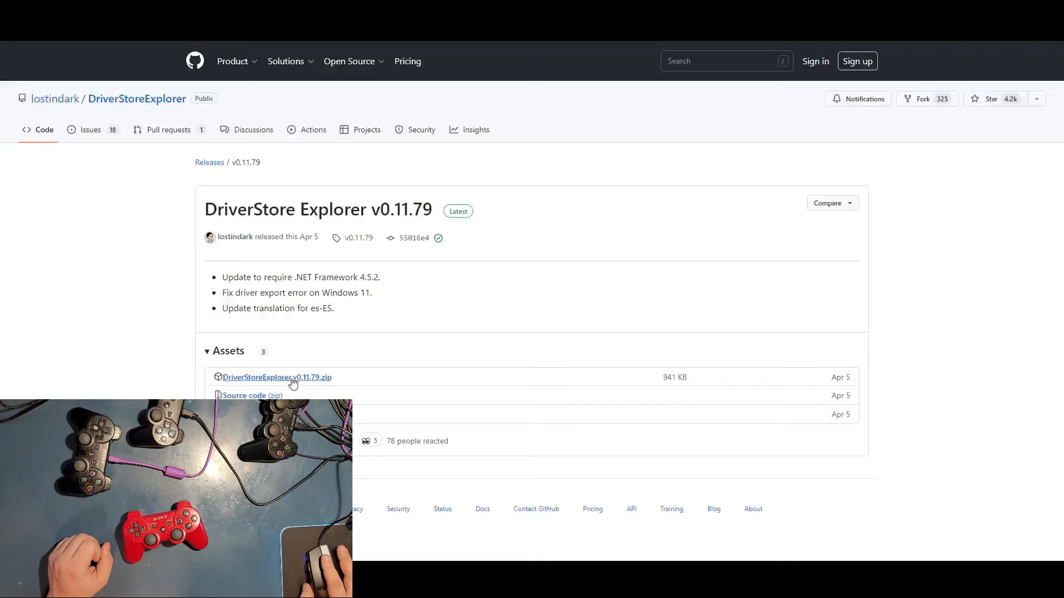
{"action": "mouse_move", "coordinate": [981, 42]}
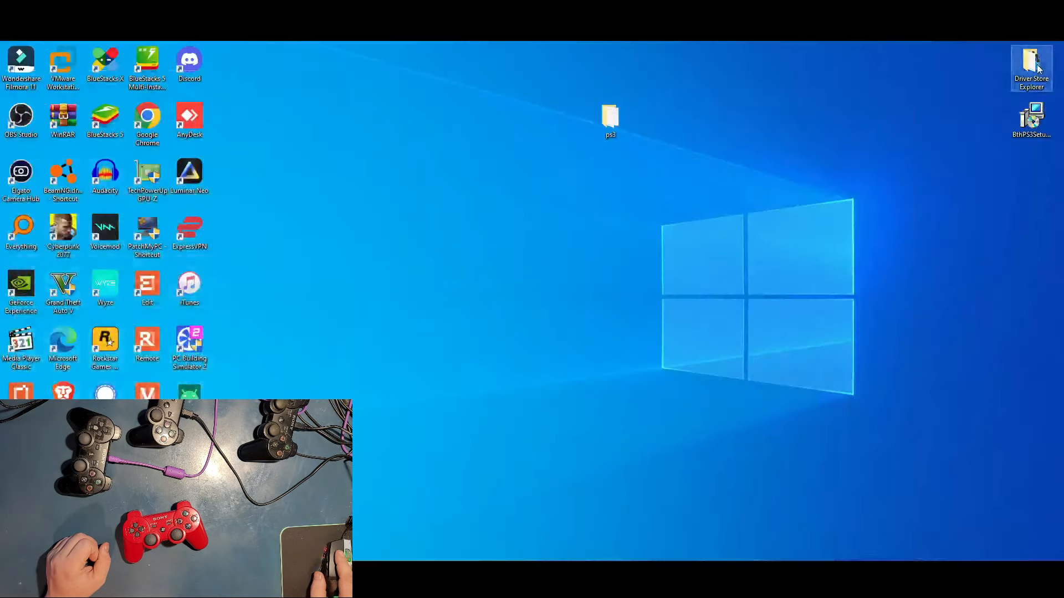
Open the desktop Driver Store Explorer folder and run the Rapr application
{"action": "double_click", "coordinate": [1030, 65]}
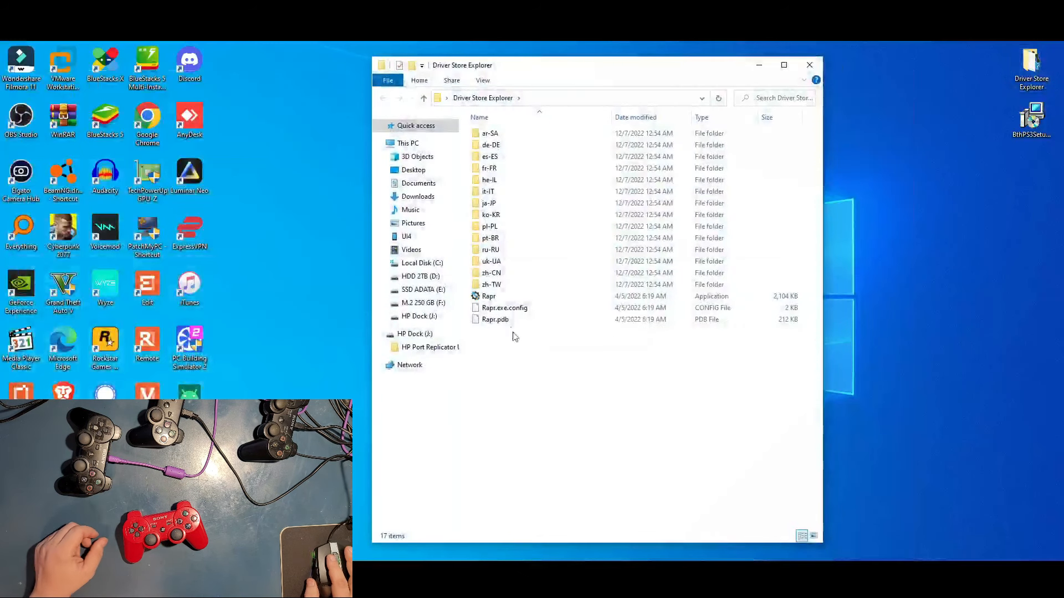
{"action": "left_click", "coordinate": [488, 297]}
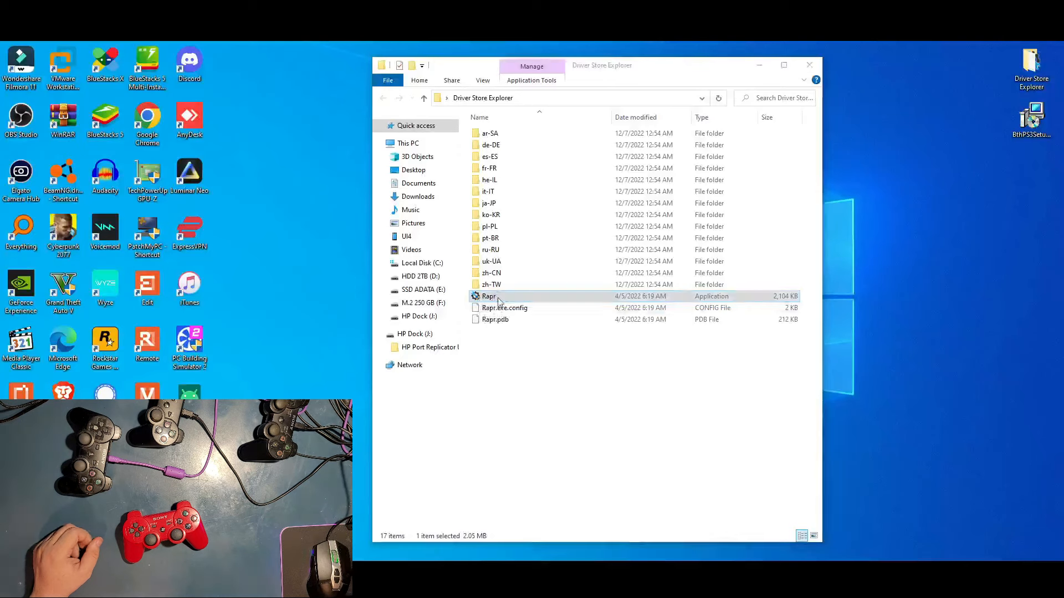
{"action": "double_click", "coordinate": [487, 296]}
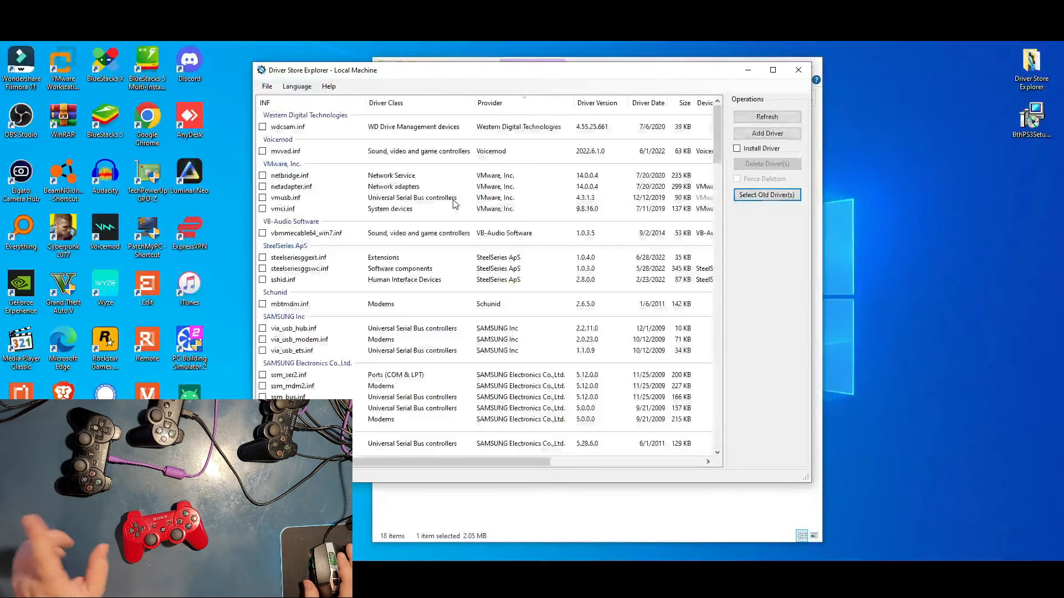
Tick the Nefarius bthps3 and dshidmini driver packages and enable Force Deletion
{"action": "scroll", "scroll_direction": "down", "scroll_amount": 3}
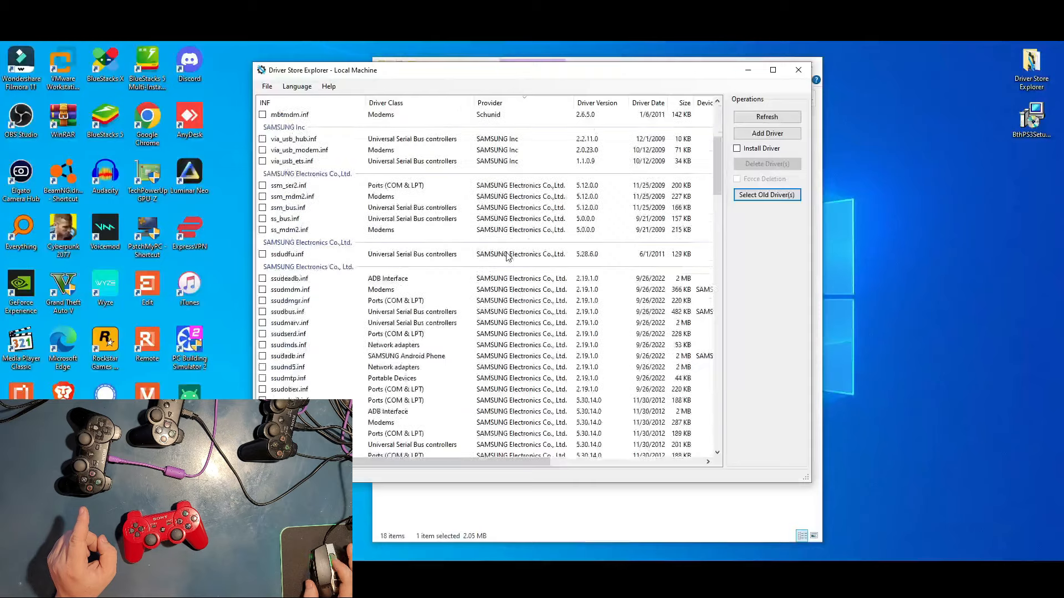
{"action": "scroll", "scroll_direction": "down", "scroll_amount": 3}
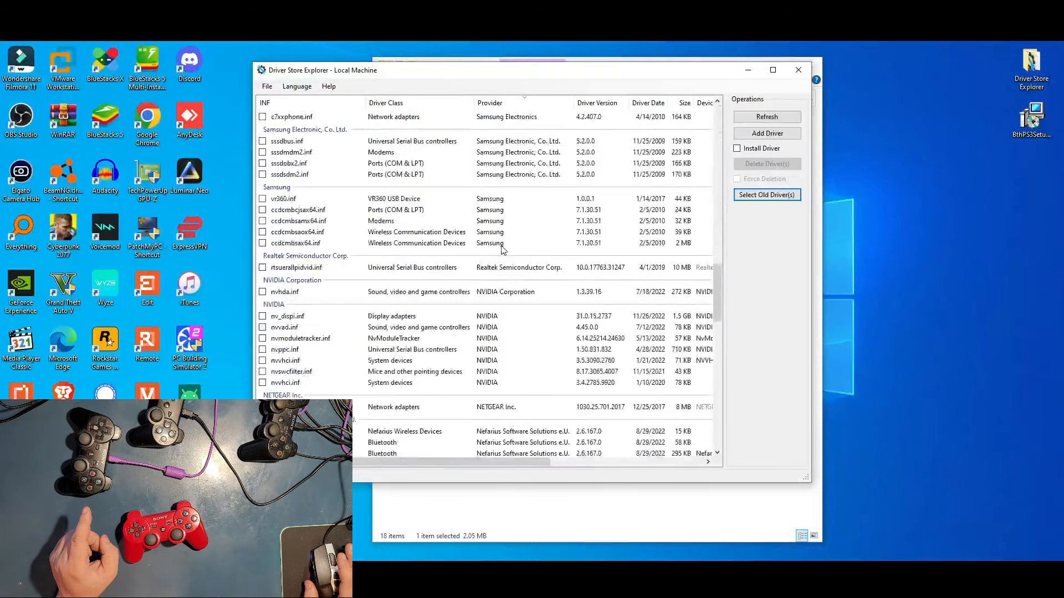
{"action": "scroll", "scroll_direction": "down", "scroll_amount": 3}
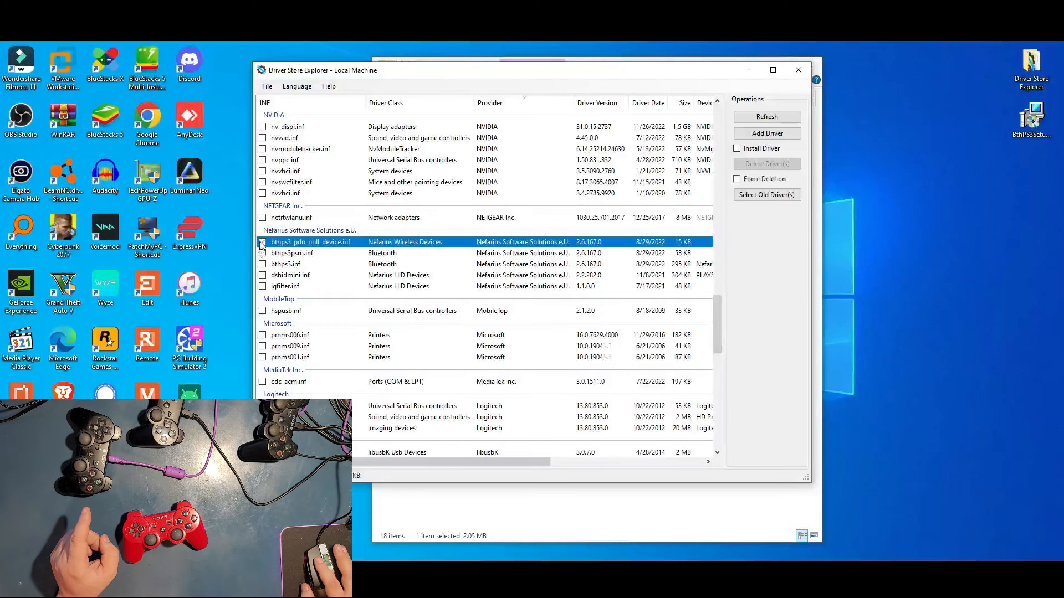
{"action": "left_click", "coordinate": [262, 253]}
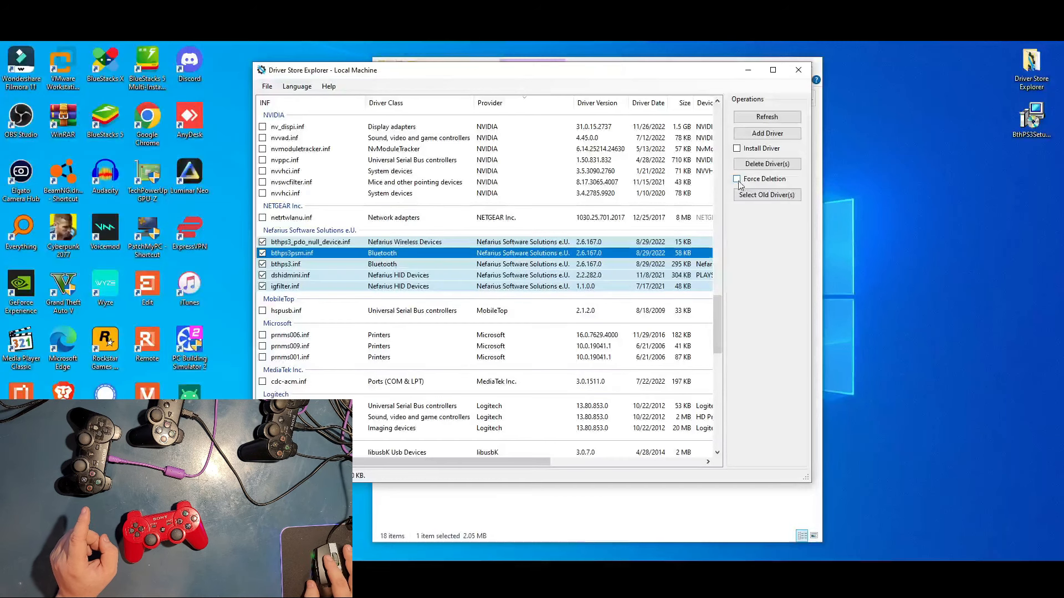
{"action": "left_click", "coordinate": [737, 179]}
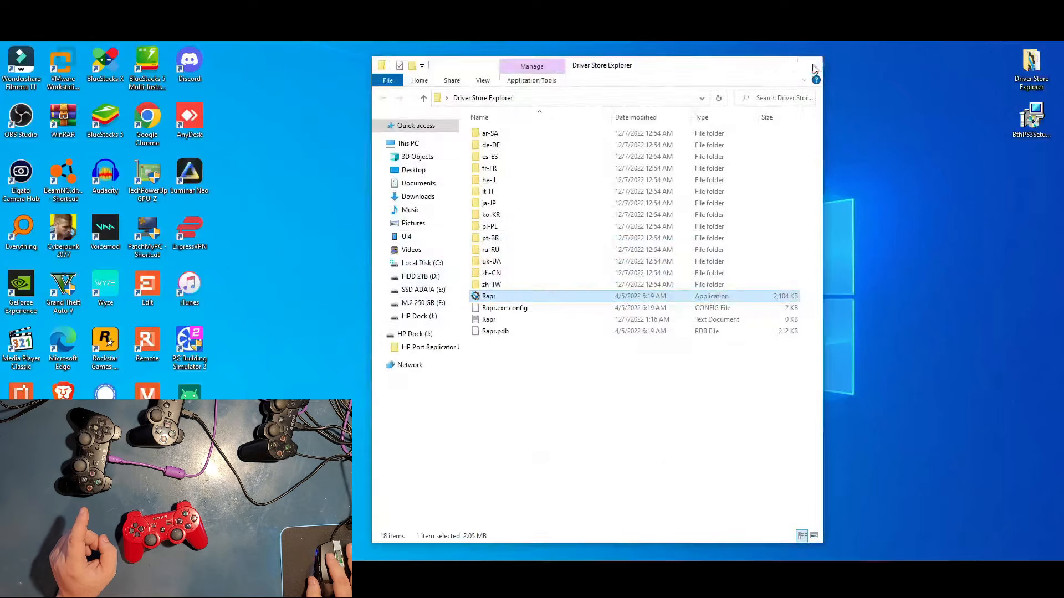
Close the Driver Store Explorer File Explorer window
{"action": "left_click", "coordinate": [814, 65]}
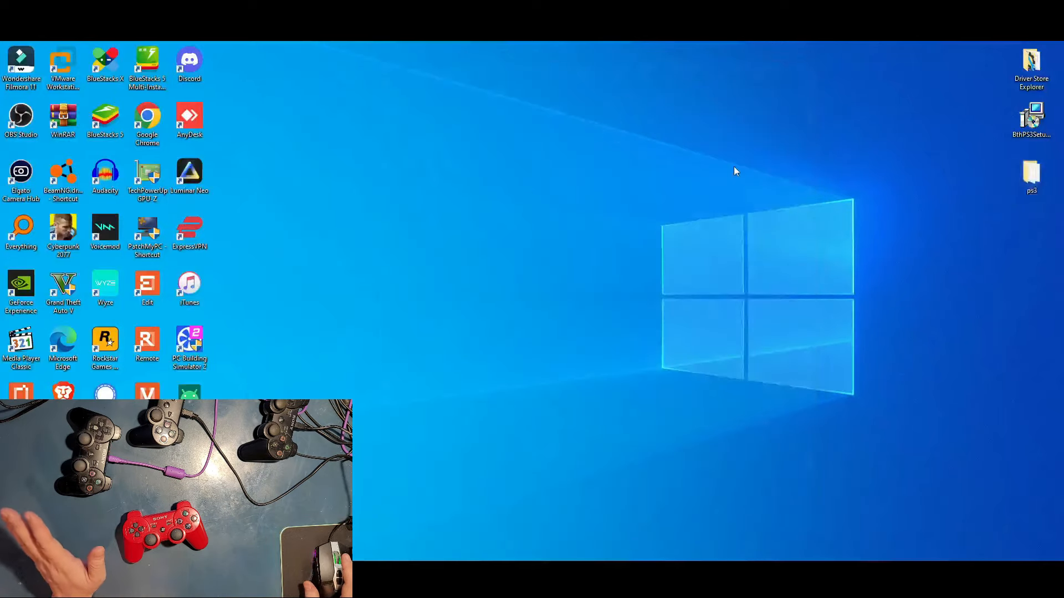